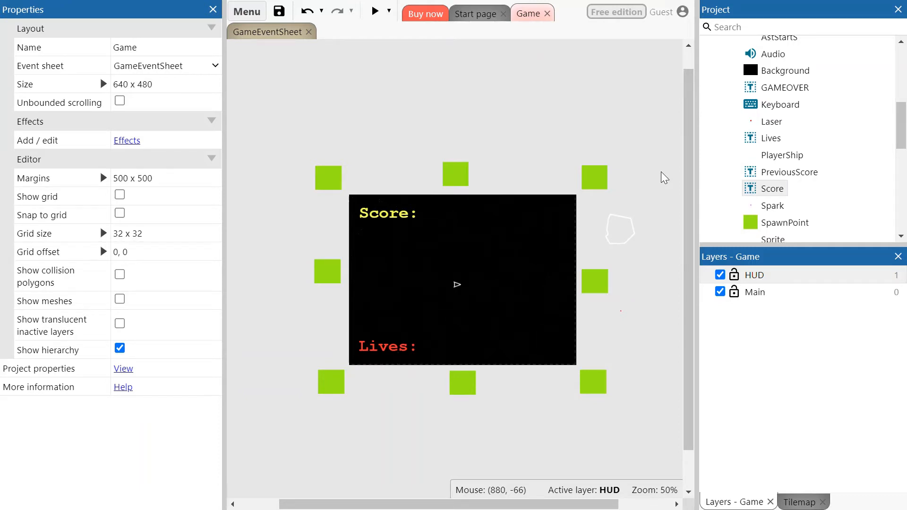
mouse_move(629, 162)
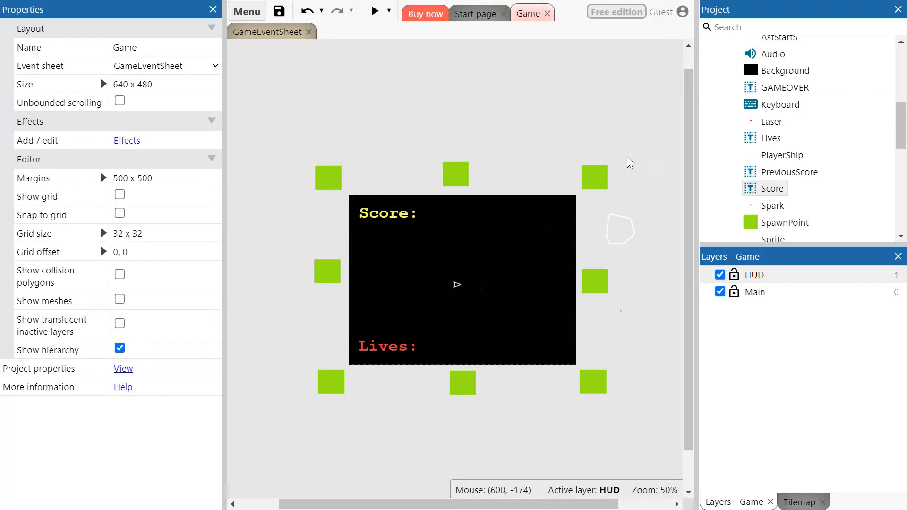
Step: Select the GAMEOVER text object and make HUD the active layer in the Game layout
scroll(up, 3)
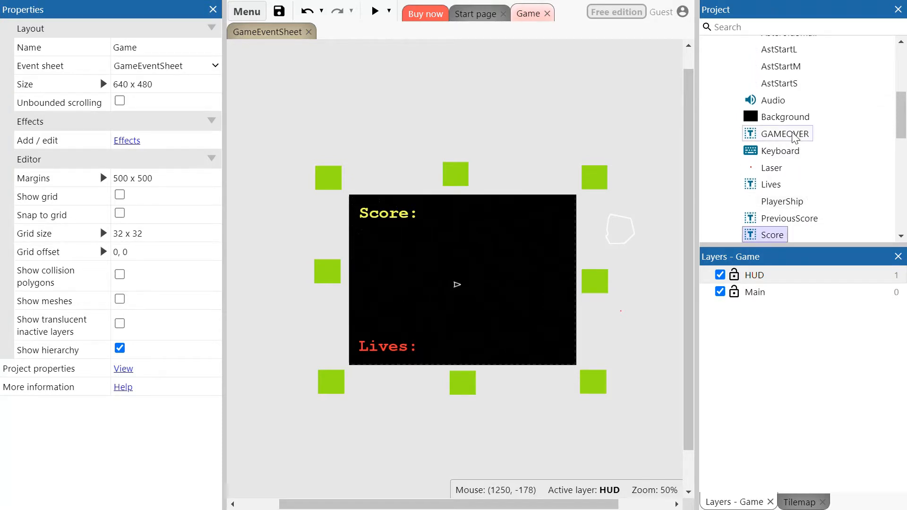
click(785, 134)
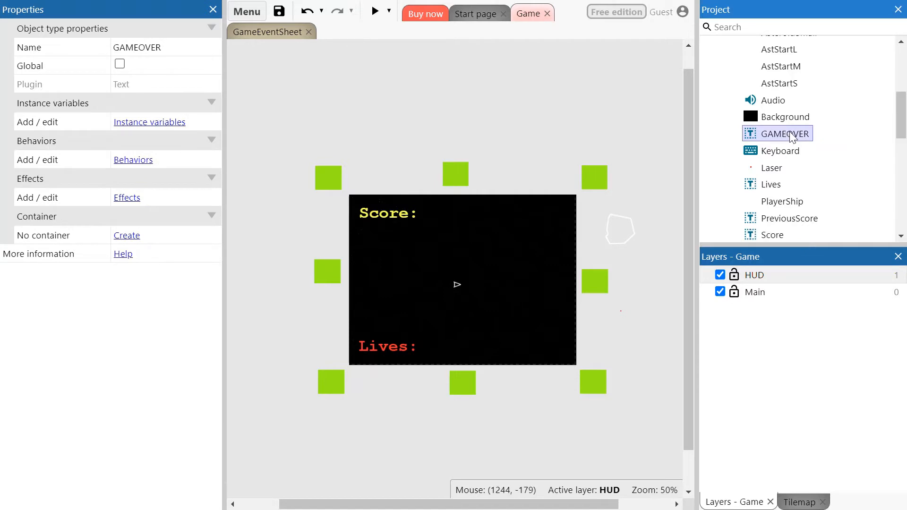
mouse_move(794, 134)
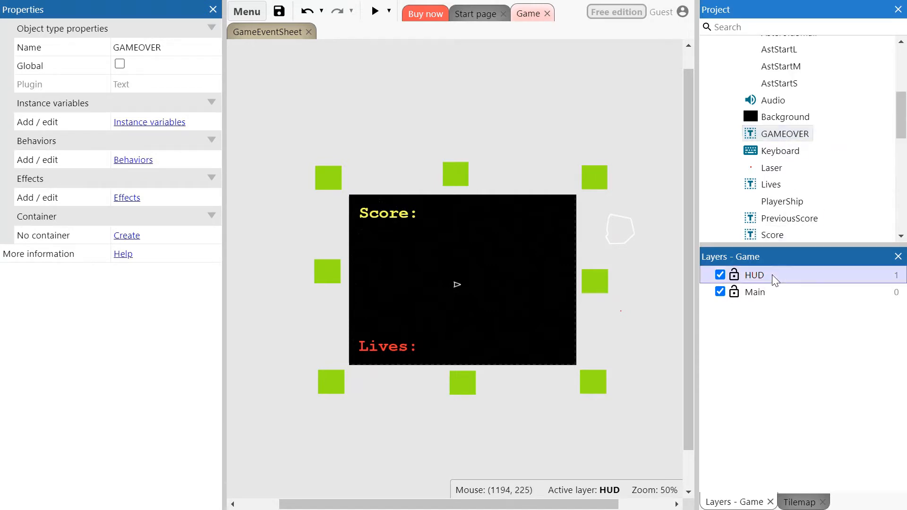
click(755, 275)
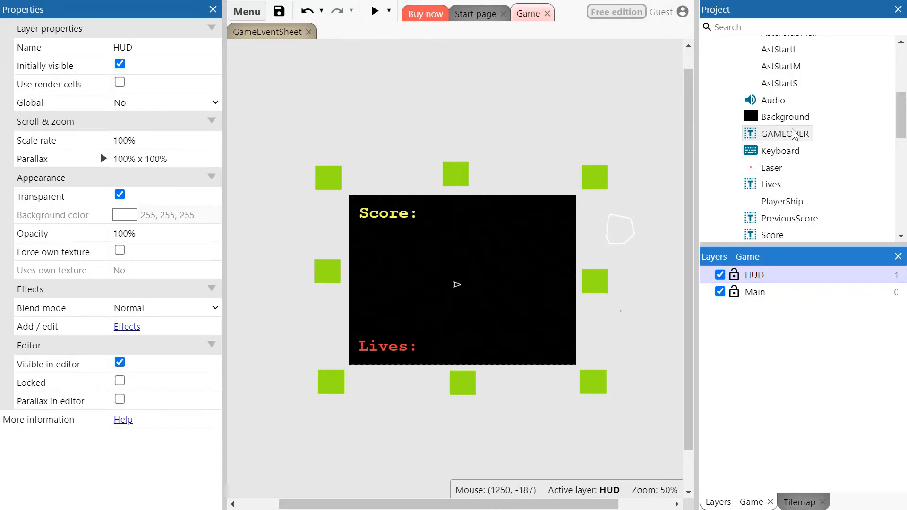
mouse_move(794, 136)
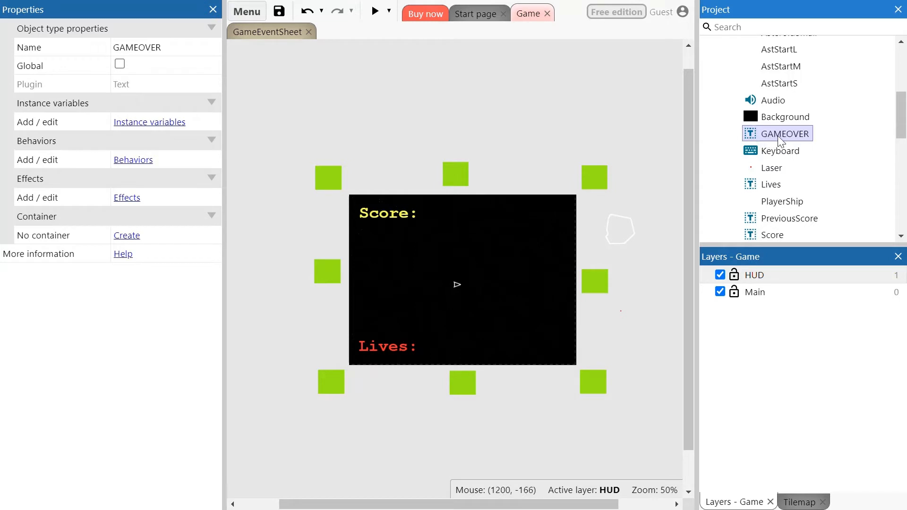
mouse_move(777, 137)
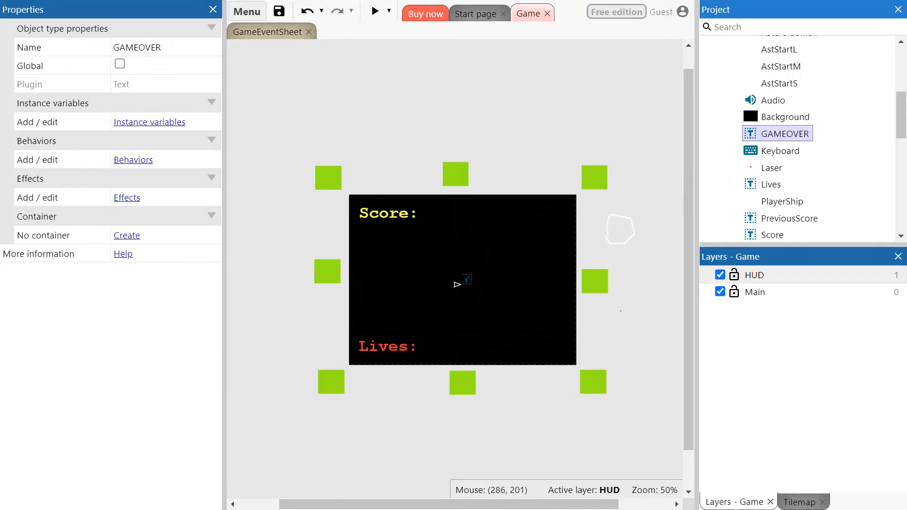
Step: Widen the GAMEOVER text box, set its text to 'GAME OVER!!', and colour it pink (251, 41, 255)
click(463, 284)
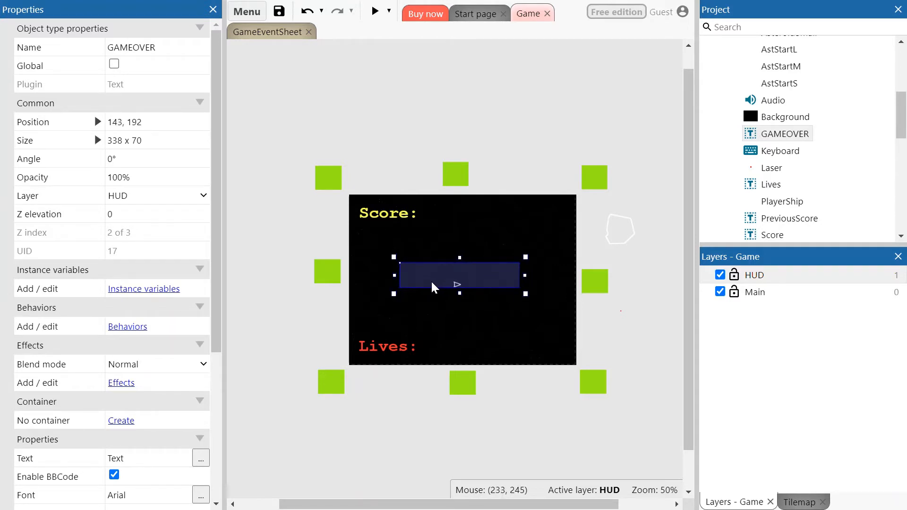
scroll(down, 3)
text(G)
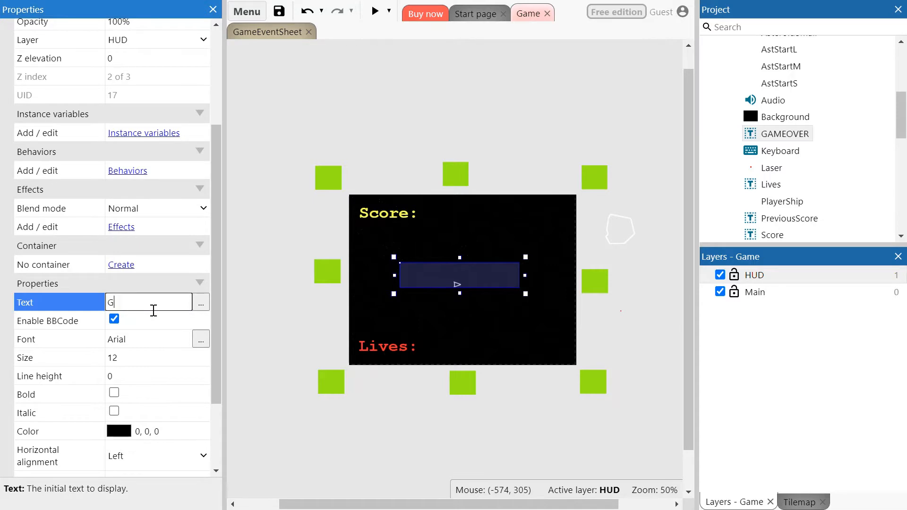
text(AME OVER!!)
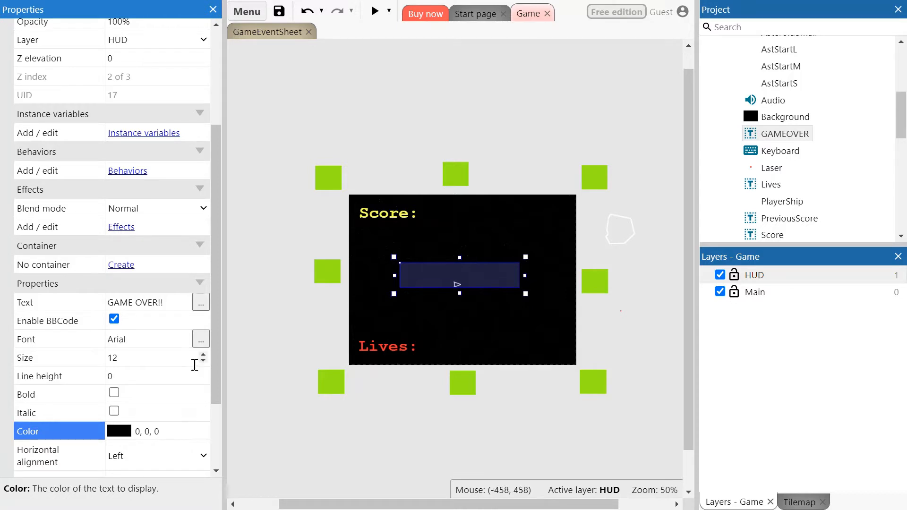
mouse_move(149, 387)
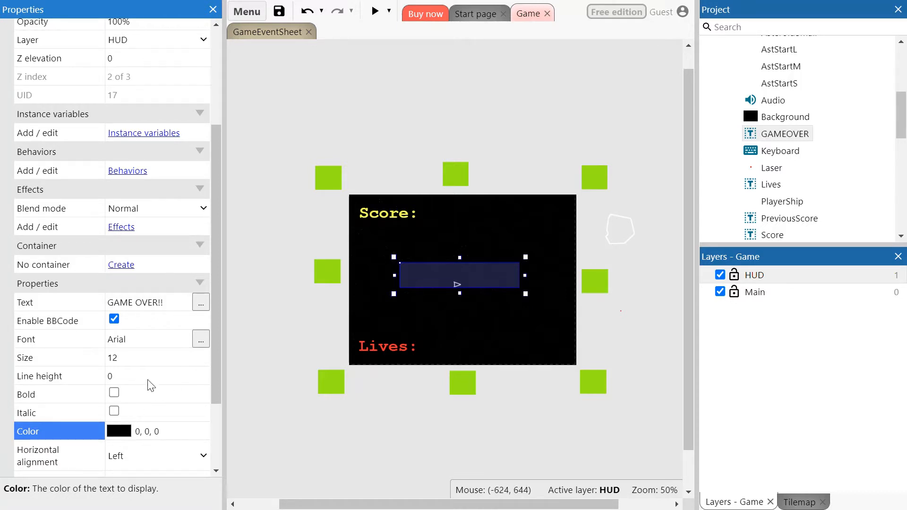
mouse_move(188, 361)
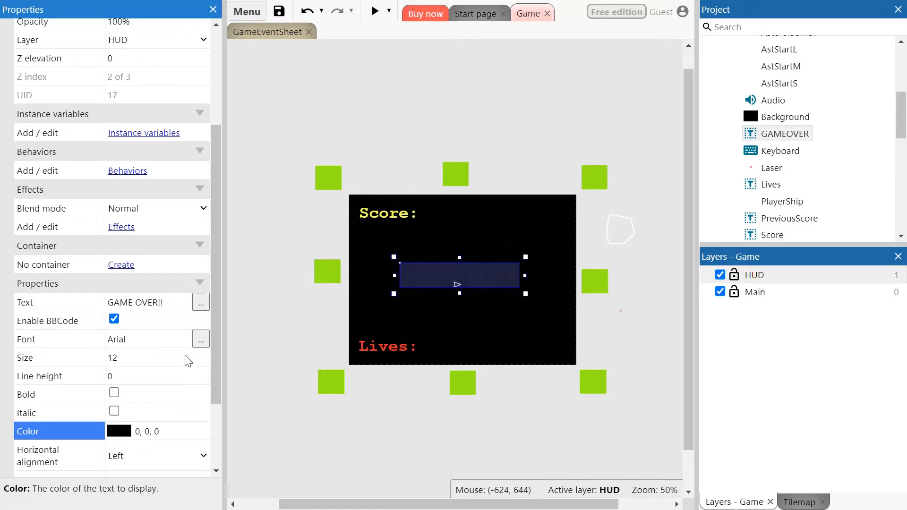
click(119, 431)
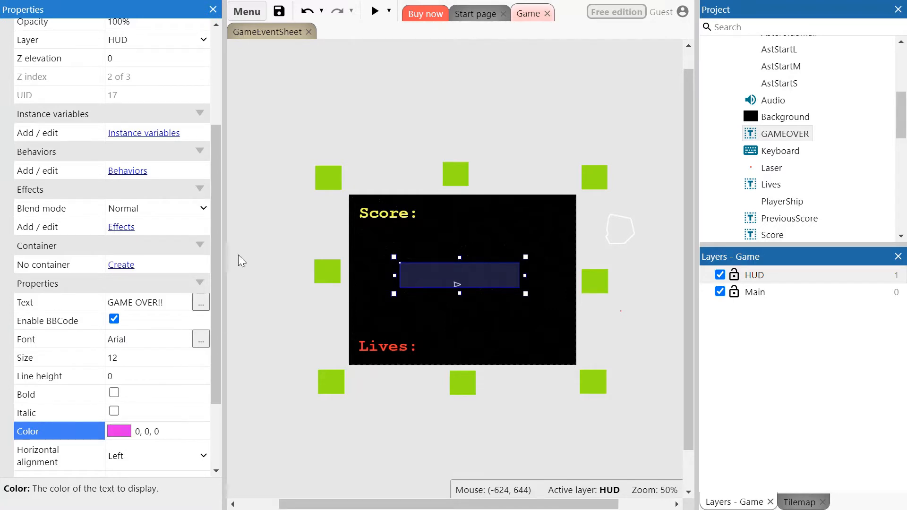
mouse_move(243, 250)
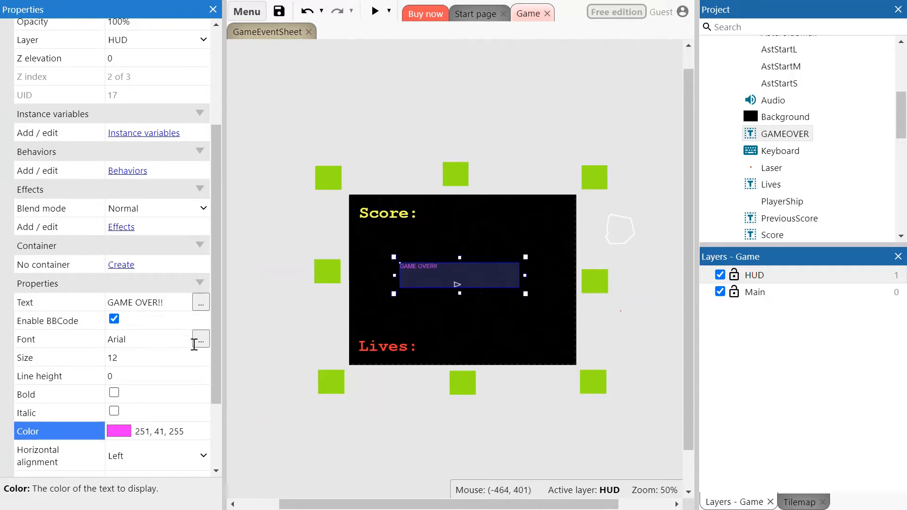
Step: Switch the GAME OVER!! text's font to Courier New
click(200, 340)
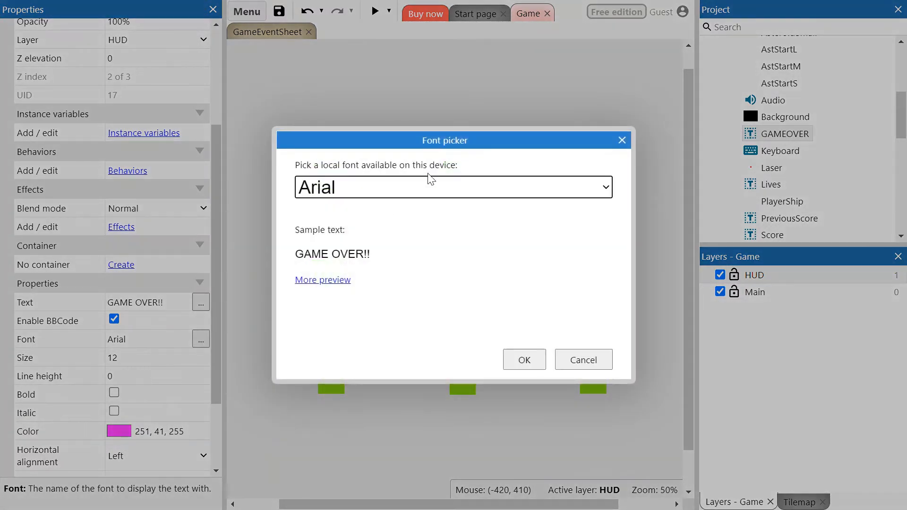
mouse_move(398, 347)
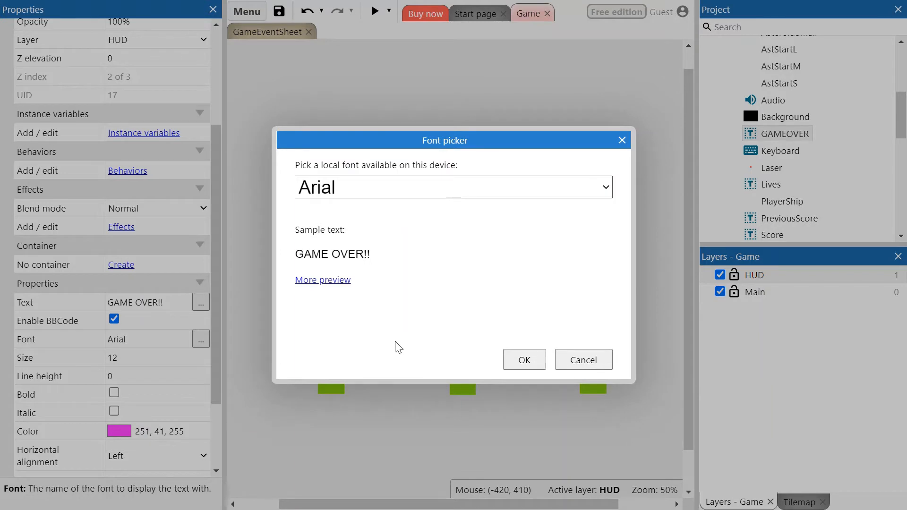
mouse_move(402, 393)
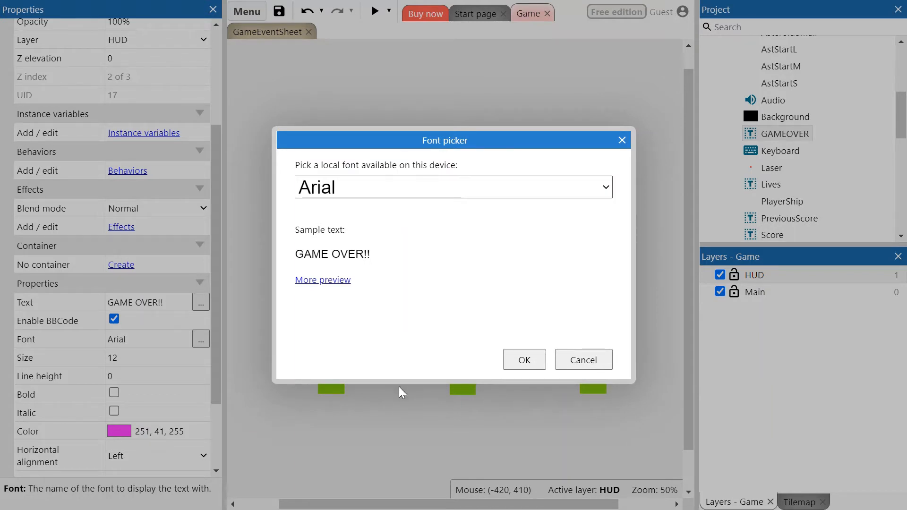
mouse_move(372, 450)
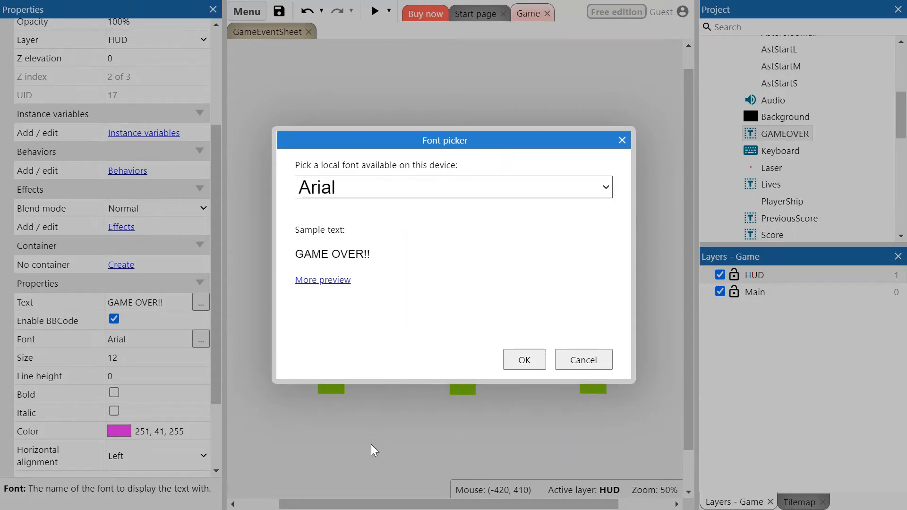
click(523, 359)
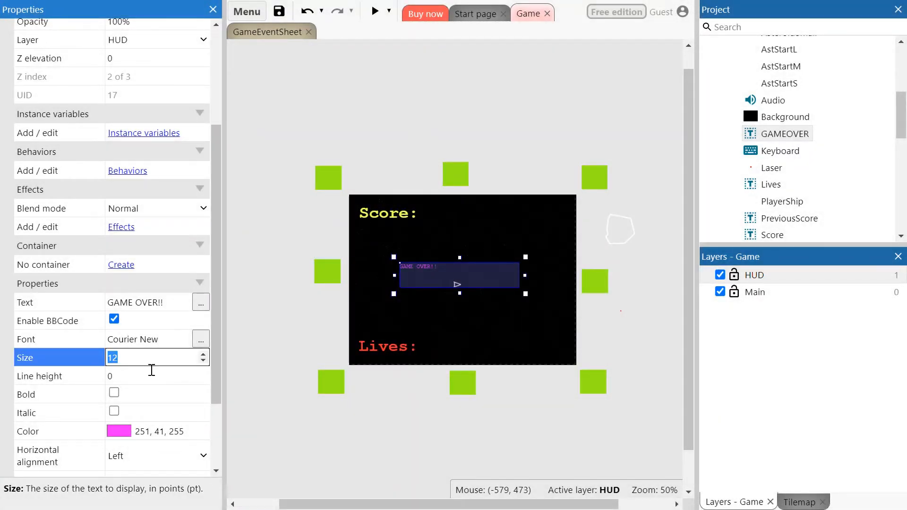
Step: Set the GAME OVER!! text size to 50 and widen its box
text(40)
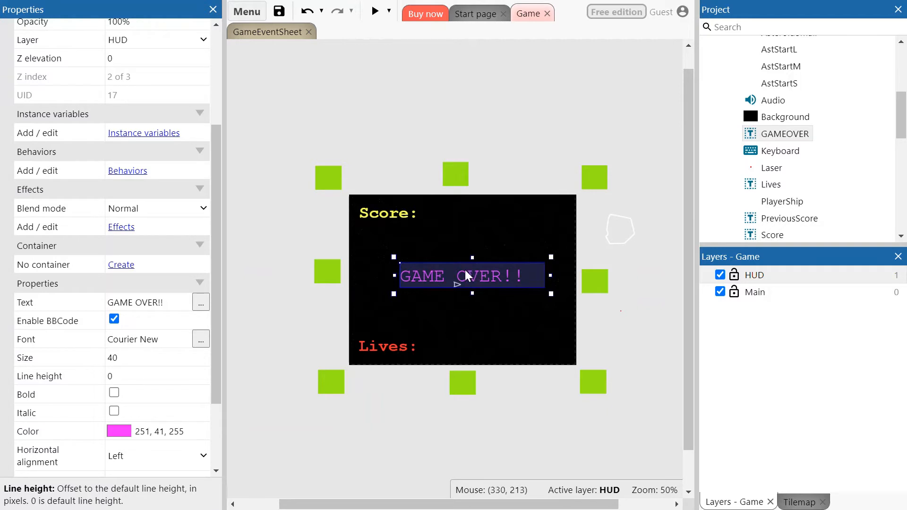
mouse_move(483, 279)
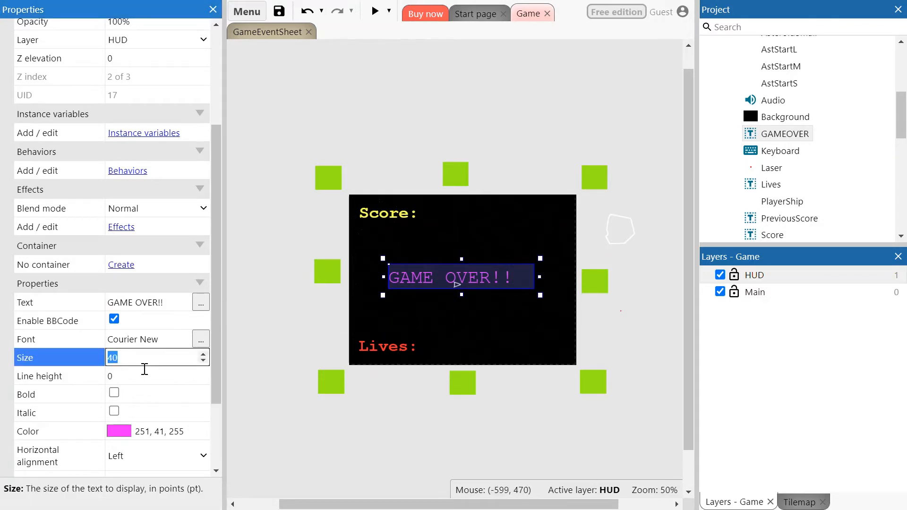
key(Tab)
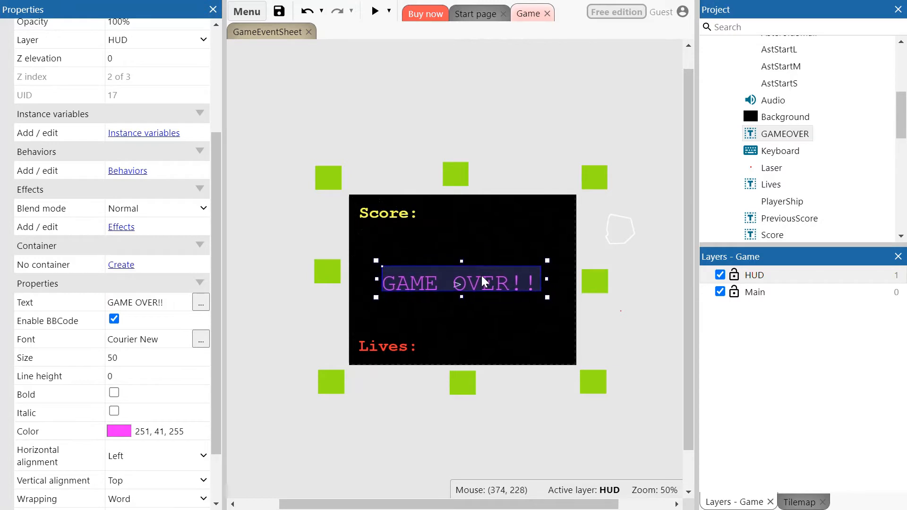
Step: Make the GAME OVER!! text bold, with horizontal and vertical alignment both set to Center
click(114, 394)
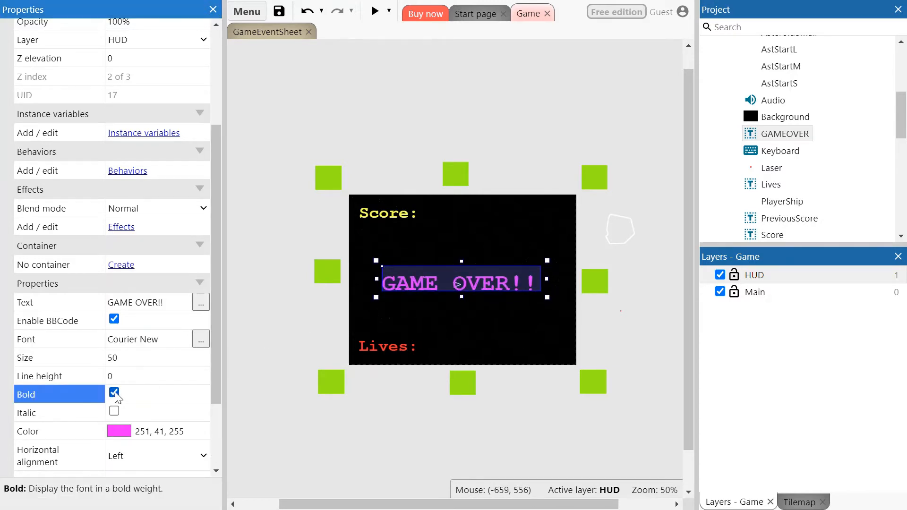
scroll(down, 3)
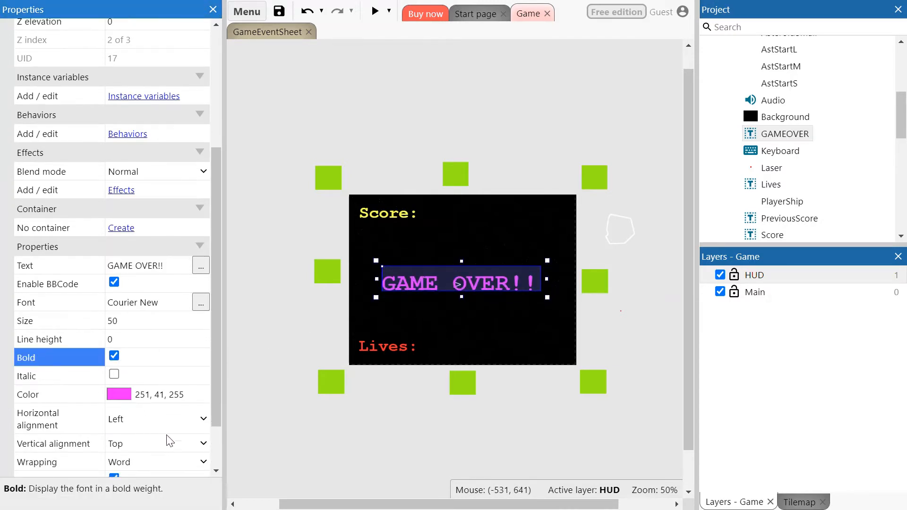
click(58, 419)
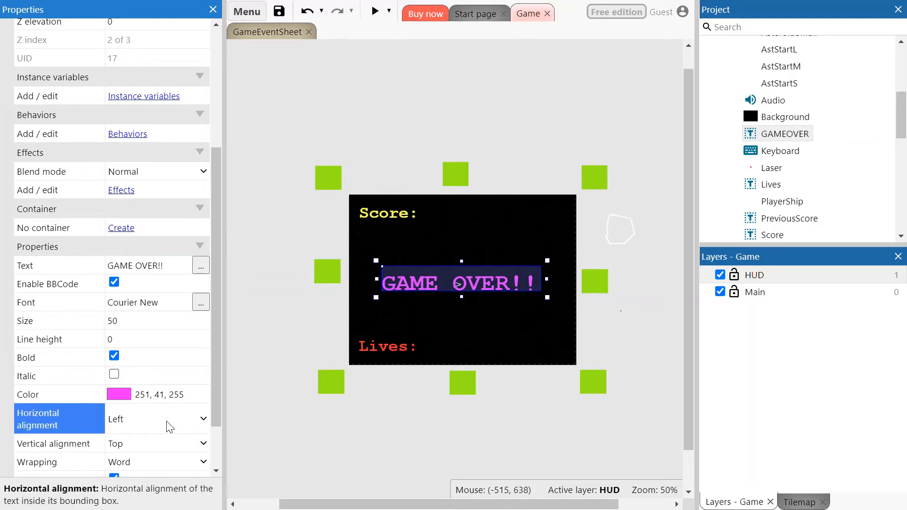
click(157, 419)
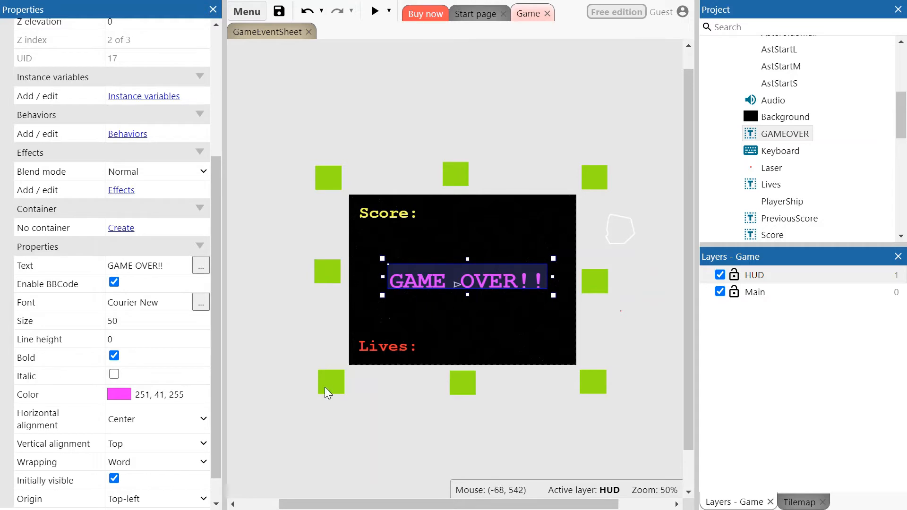
scroll(down, 3)
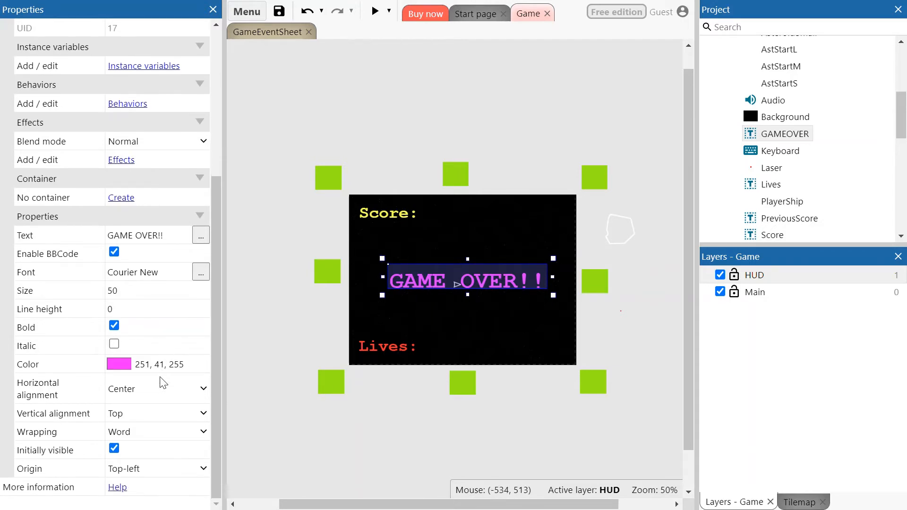
mouse_move(434, 284)
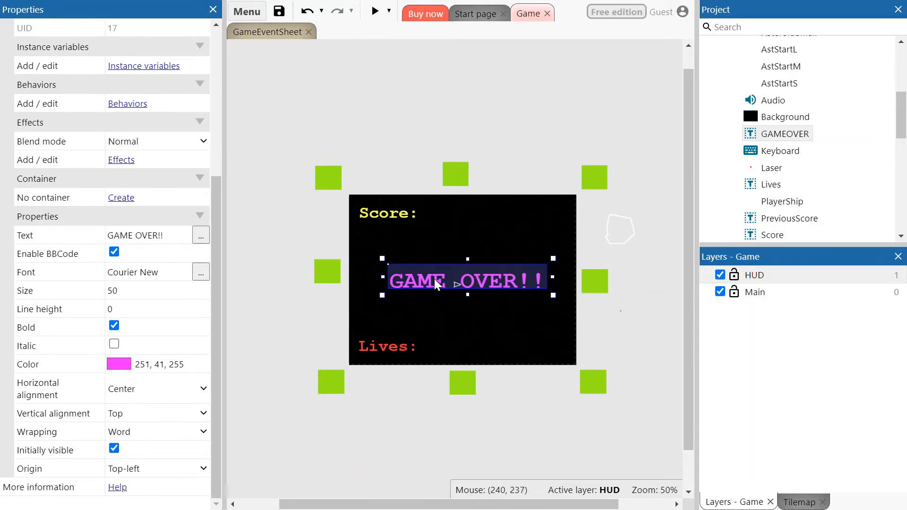
mouse_move(205, 427)
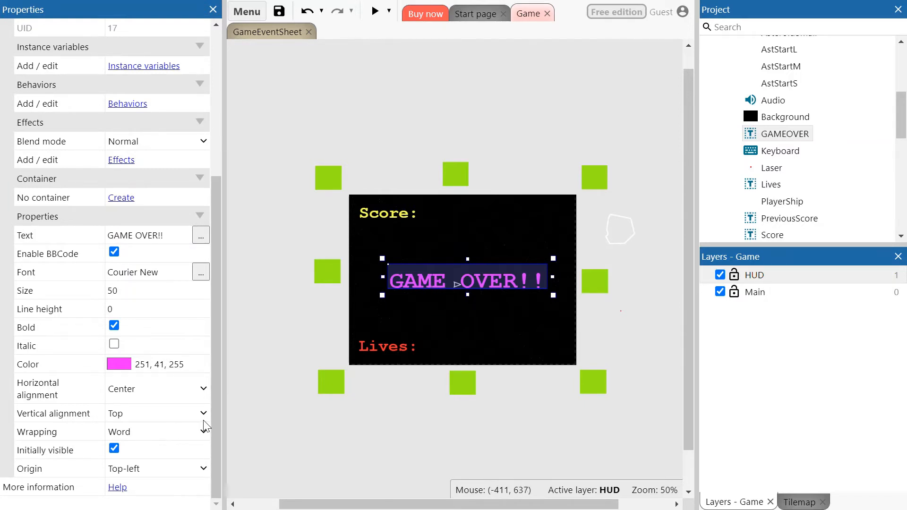
mouse_move(52, 413)
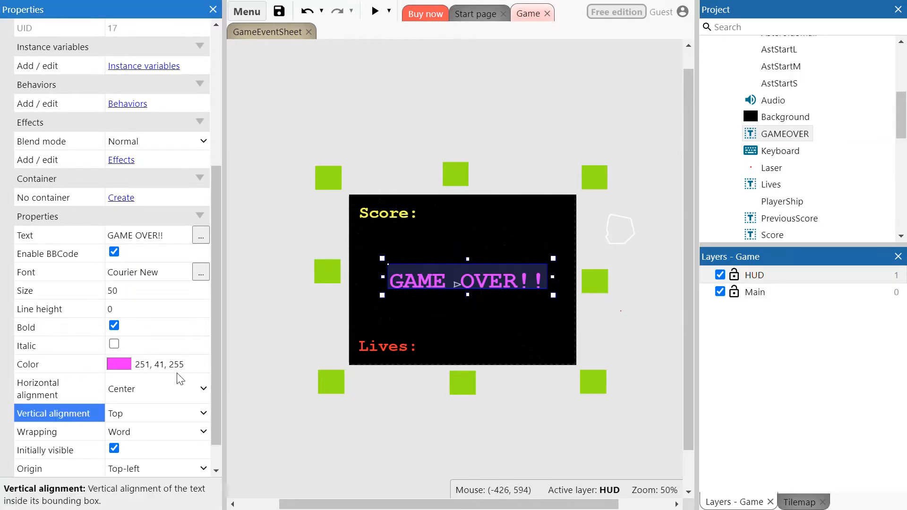
click(156, 413)
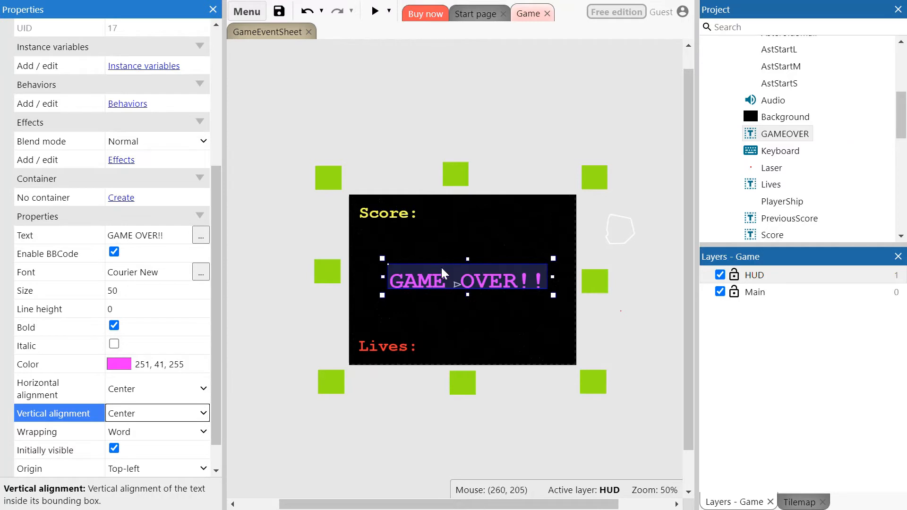
mouse_move(315, 373)
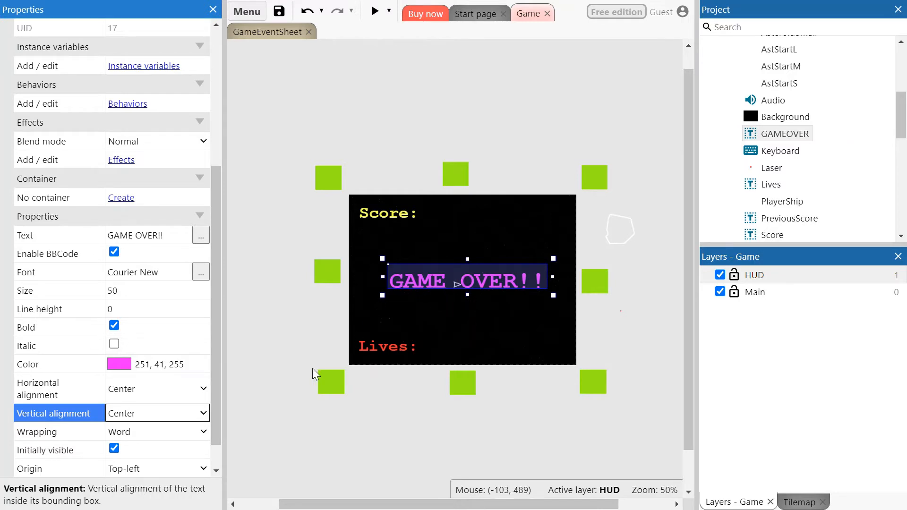
mouse_move(151, 419)
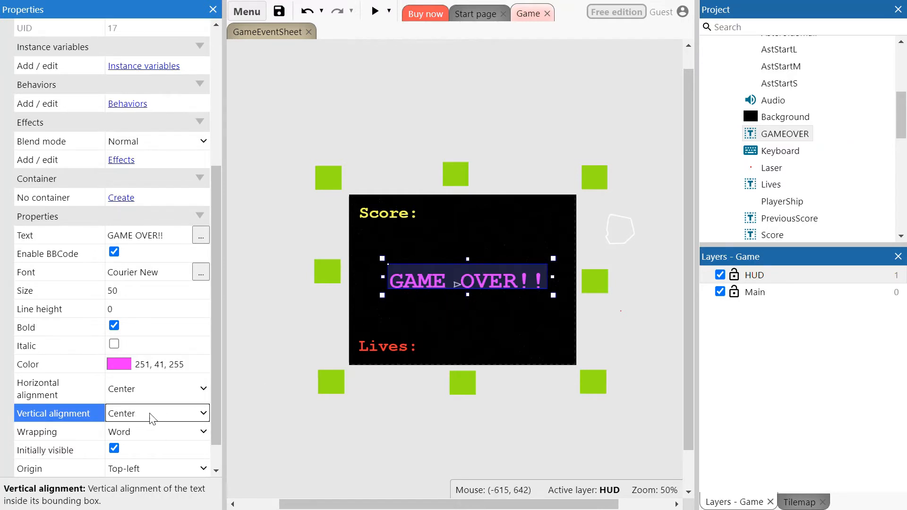
scroll(down, 3)
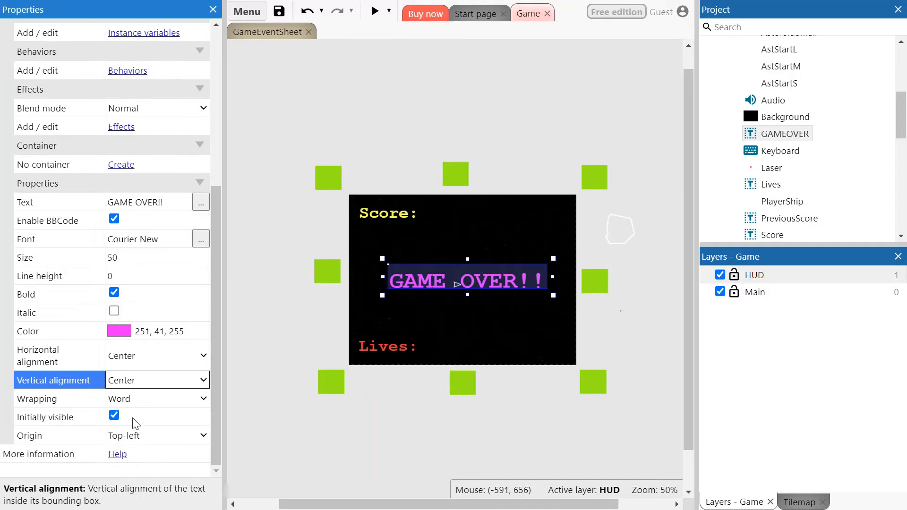
mouse_move(423, 289)
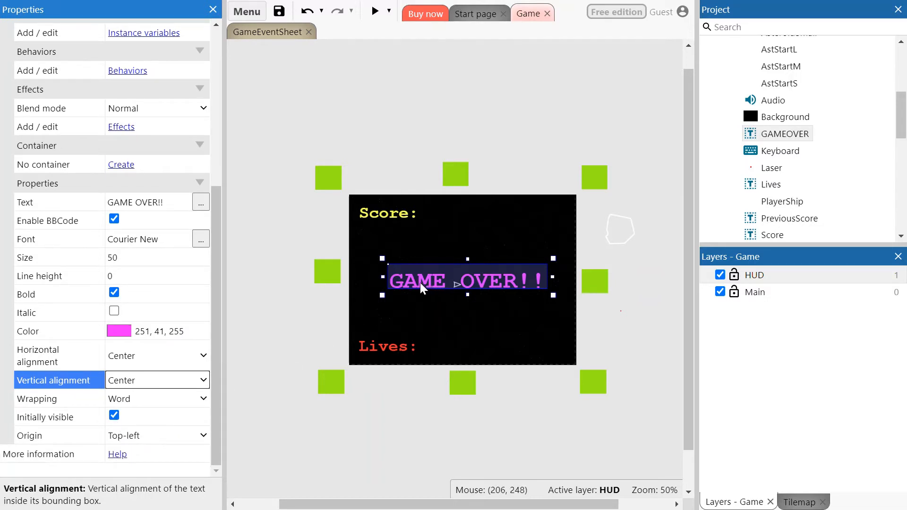
mouse_move(420, 289)
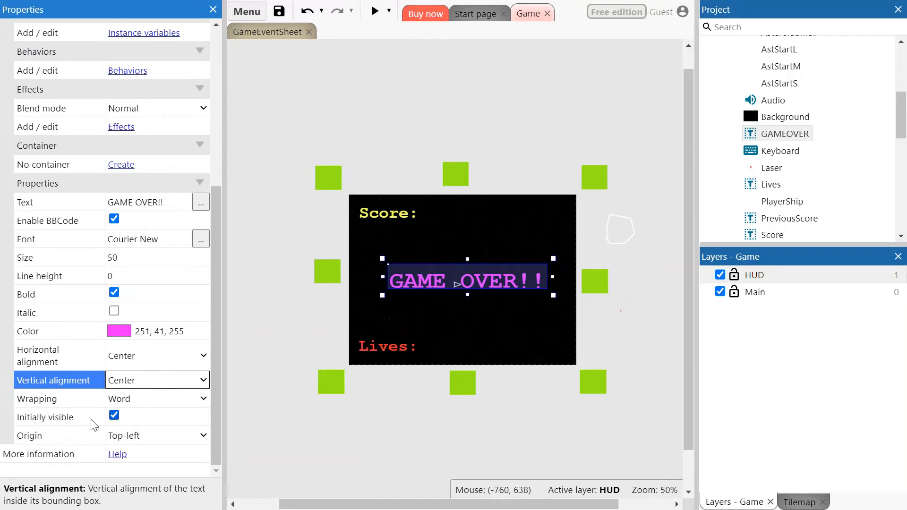
mouse_move(52, 426)
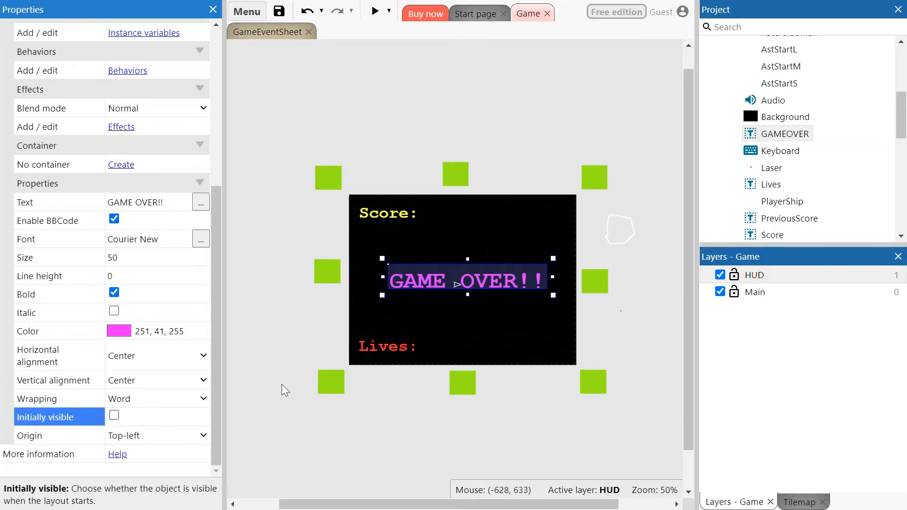
mouse_move(320, 370)
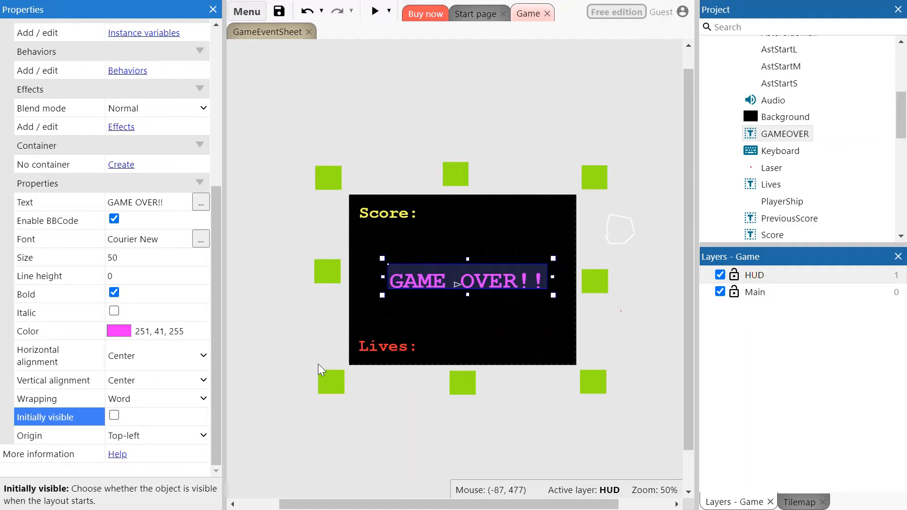
mouse_move(276, 317)
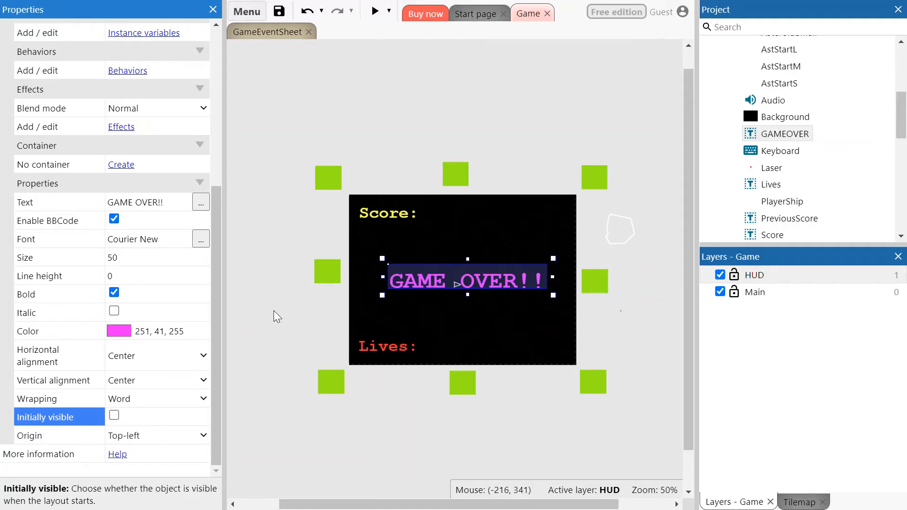
mouse_move(520, 62)
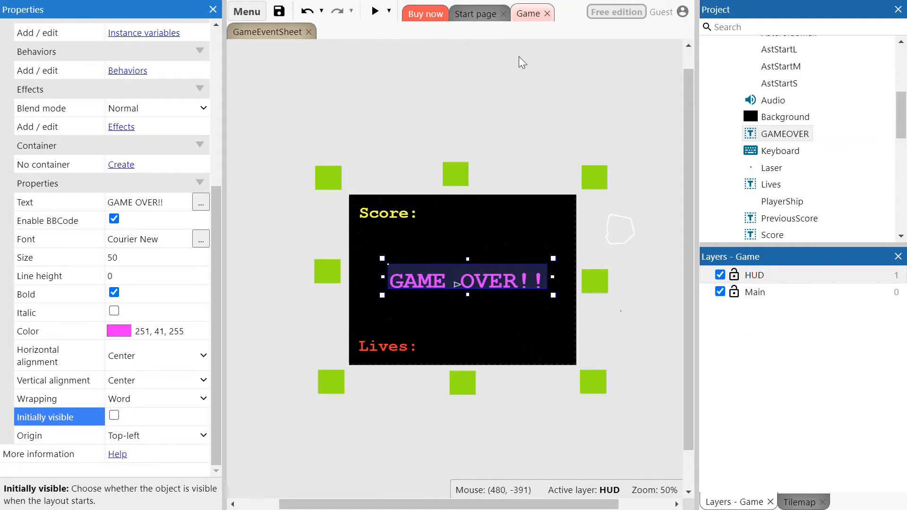
mouse_move(289, 159)
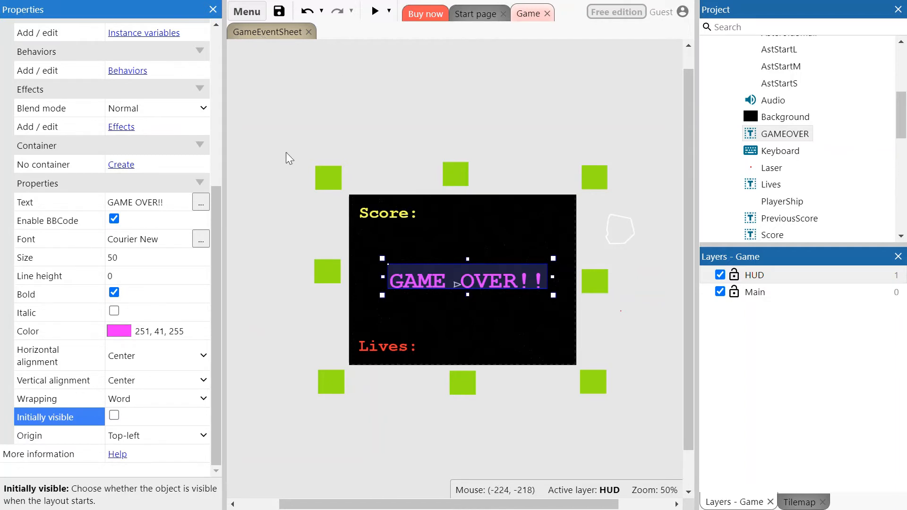
mouse_move(148, 431)
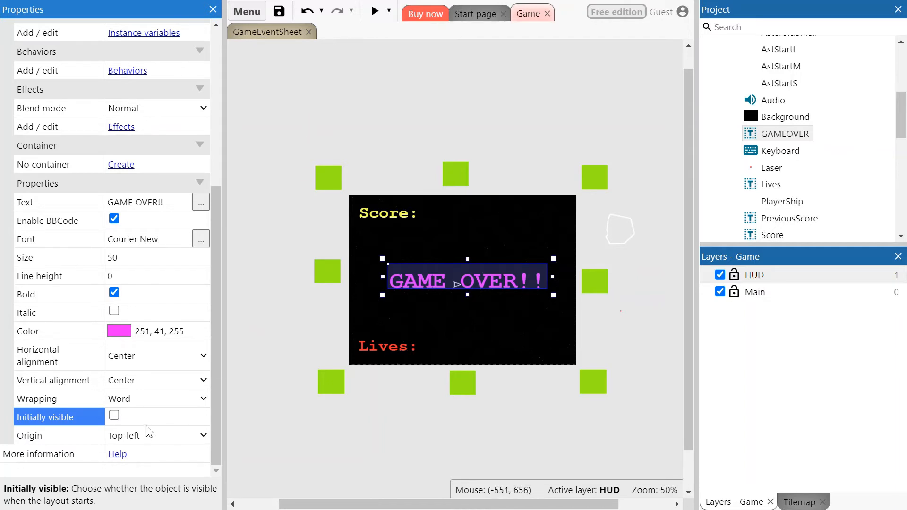
mouse_move(79, 429)
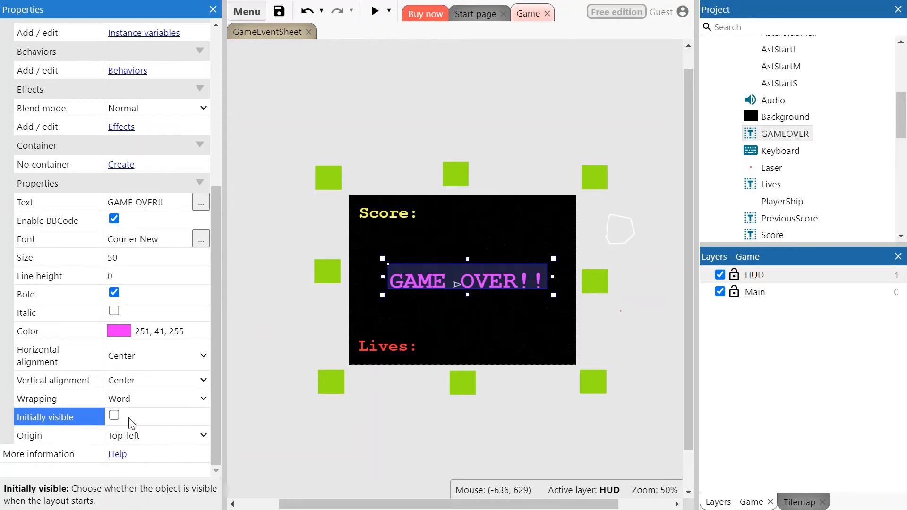
mouse_move(266, 42)
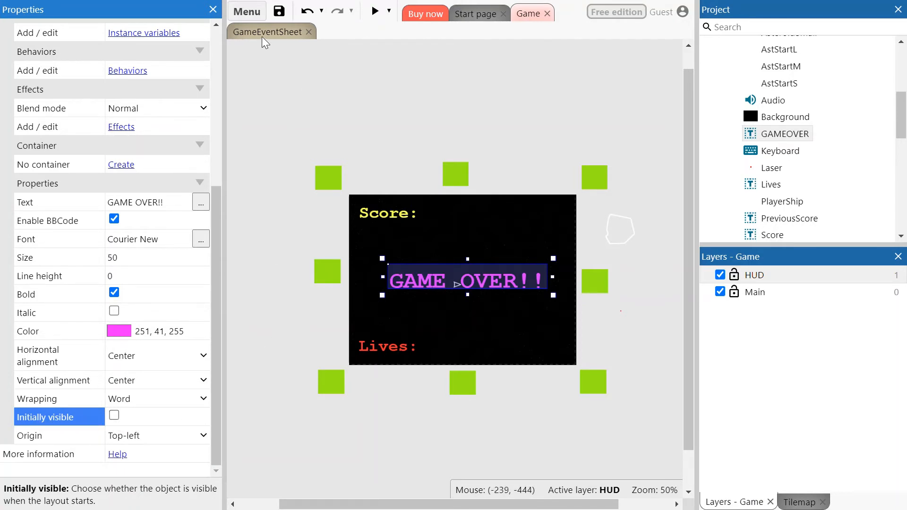
Step: In GameEventSheet, add event 11 with a System Compare variable condition: Lives less than 1
click(268, 32)
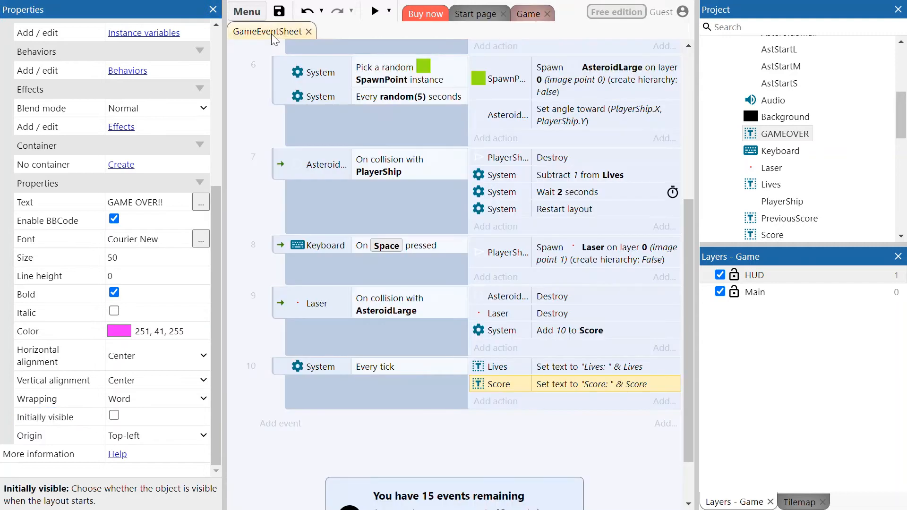
scroll(down, 3)
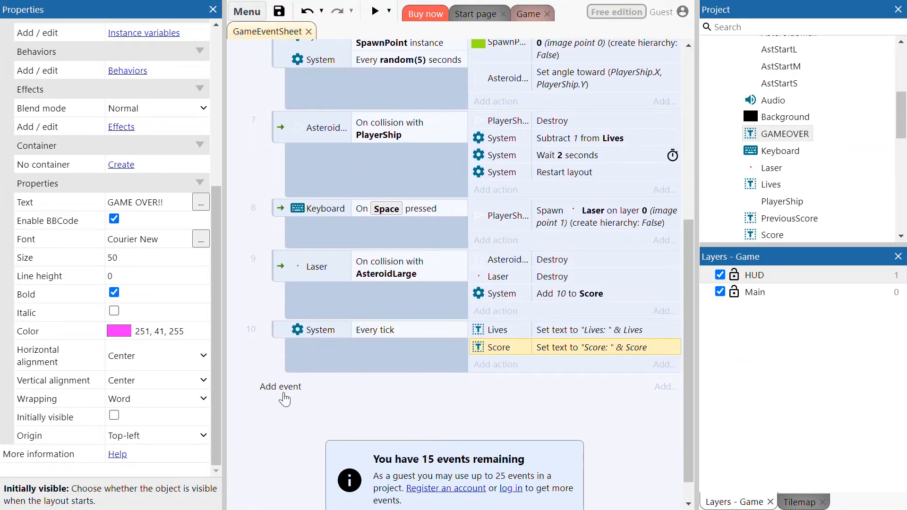
click(280, 387)
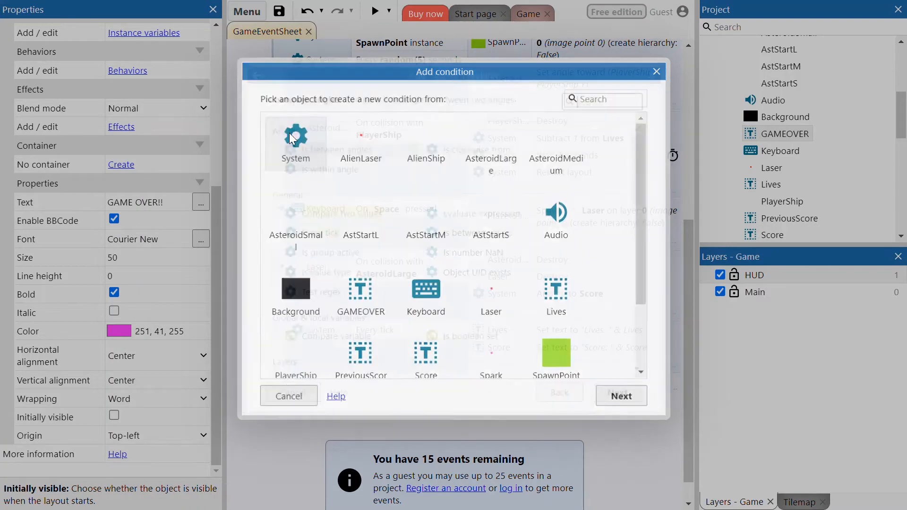
click(296, 142)
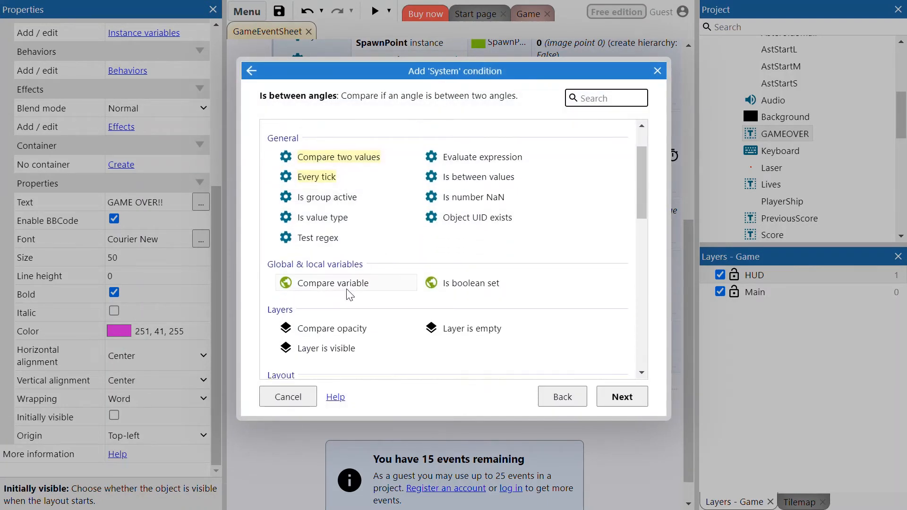
click(332, 283)
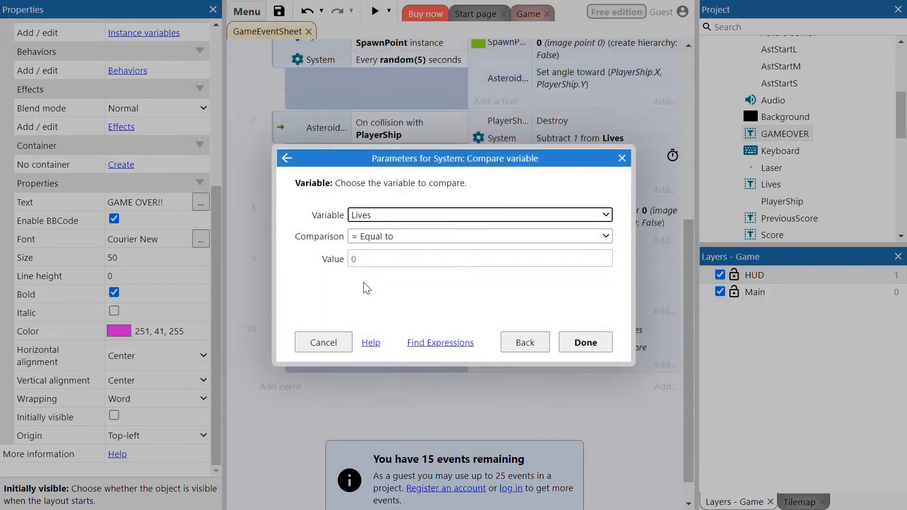
mouse_move(423, 293)
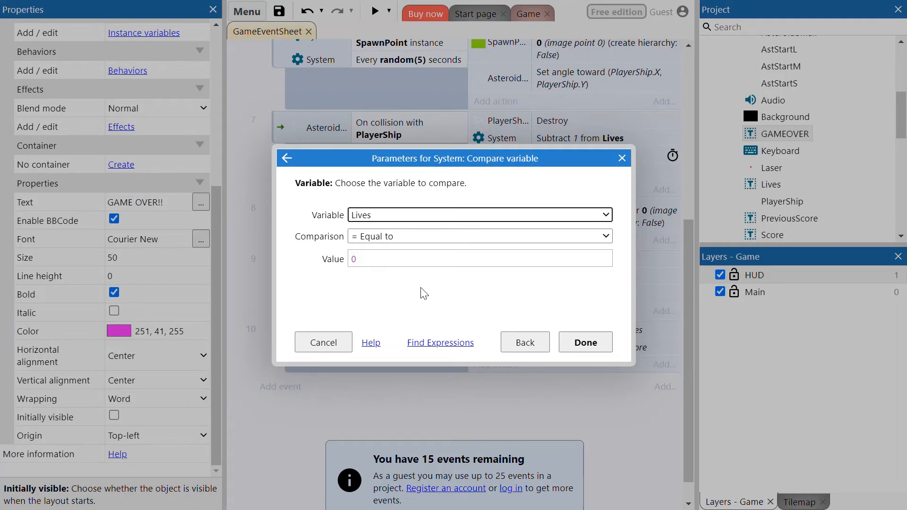
mouse_move(431, 294)
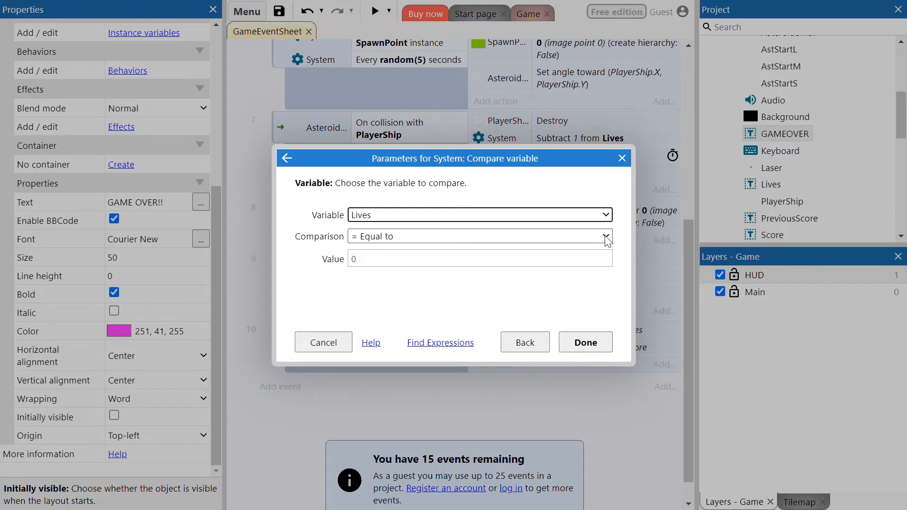
mouse_move(433, 229)
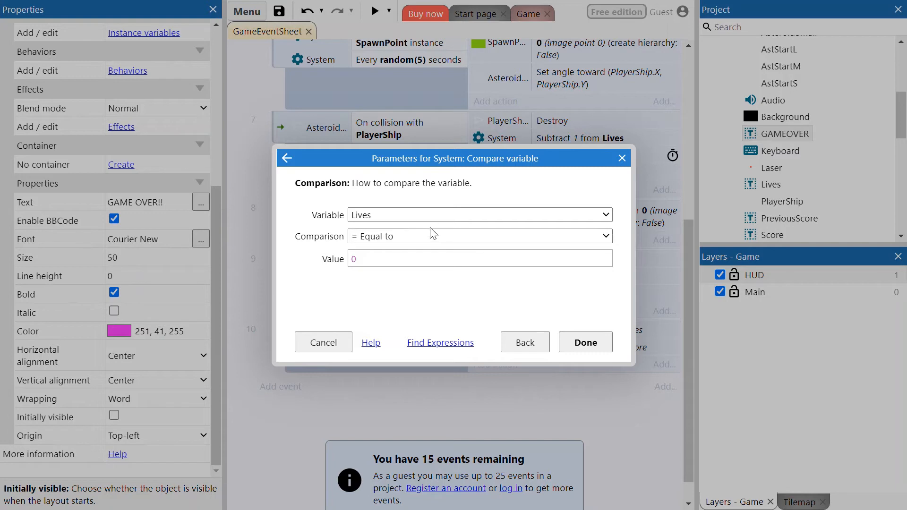
mouse_move(428, 315)
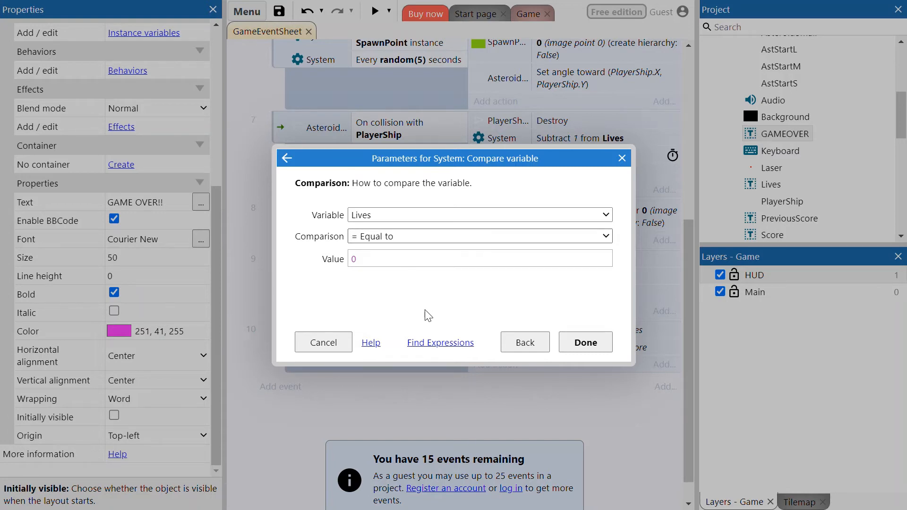
click(479, 236)
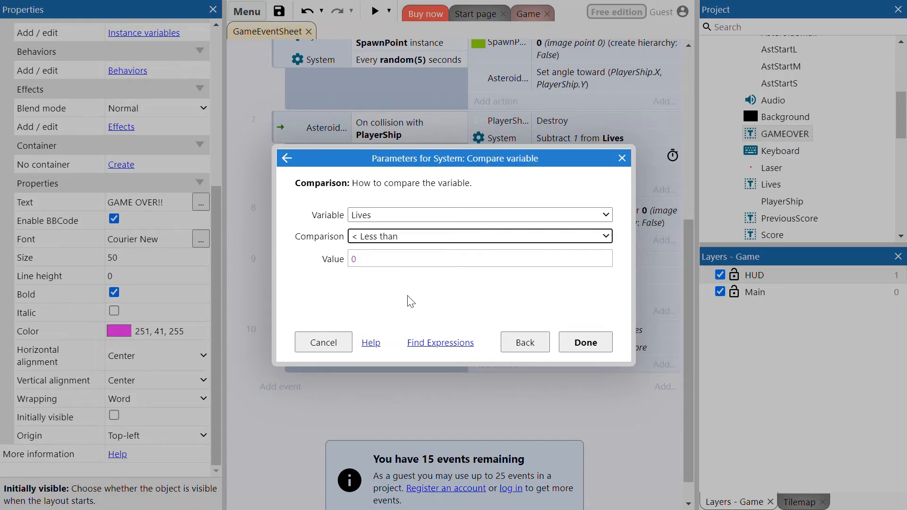
click(479, 259)
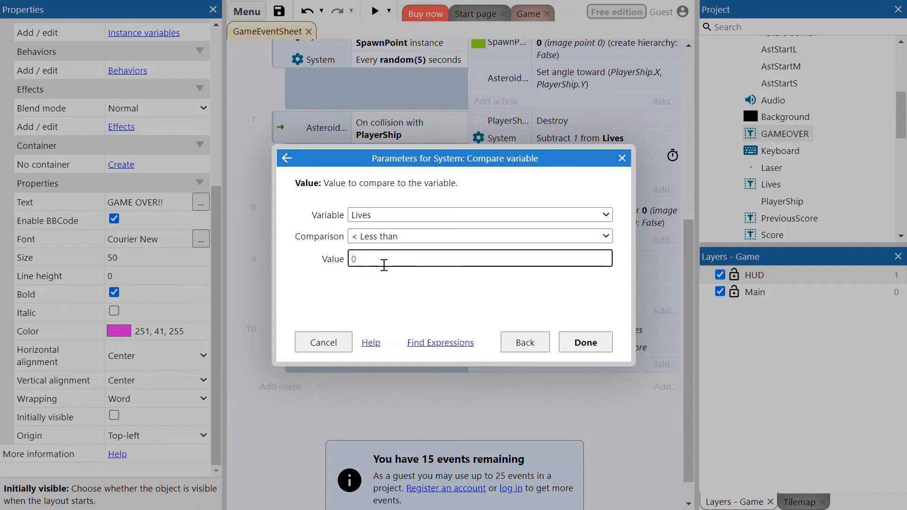
text(1)
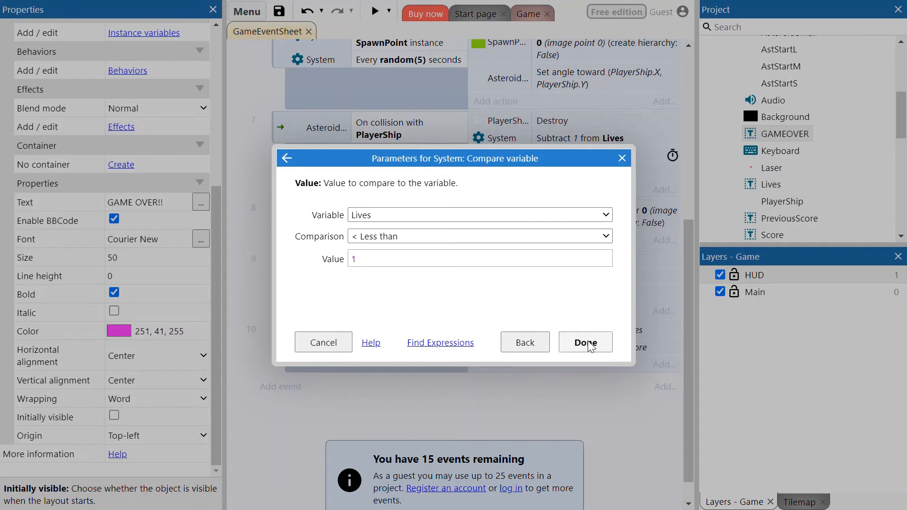
click(585, 342)
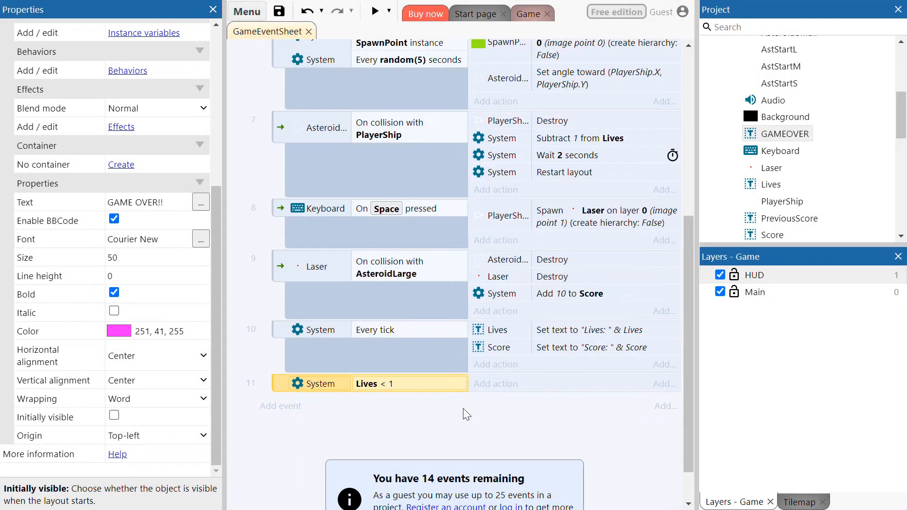
mouse_move(505, 392)
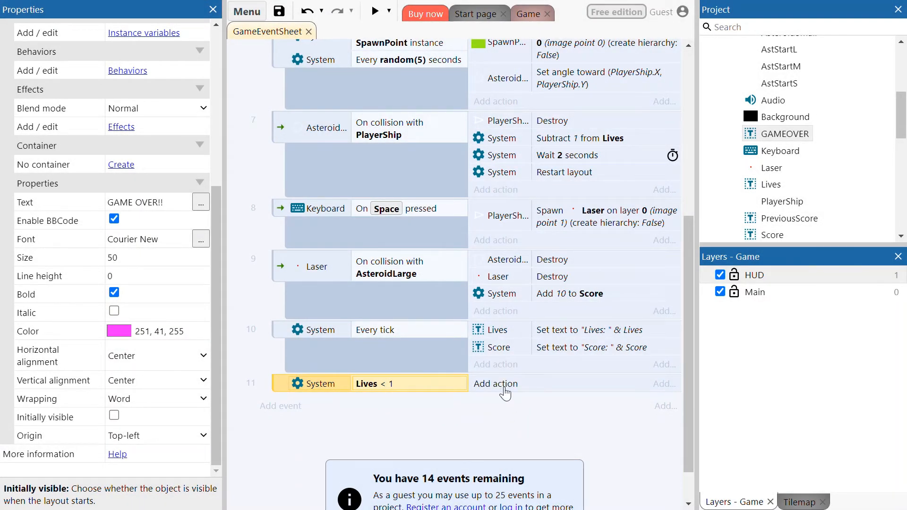
Step: Add a GAMEOVER Set visible action to event 11, with Visibility set to Visible
click(496, 384)
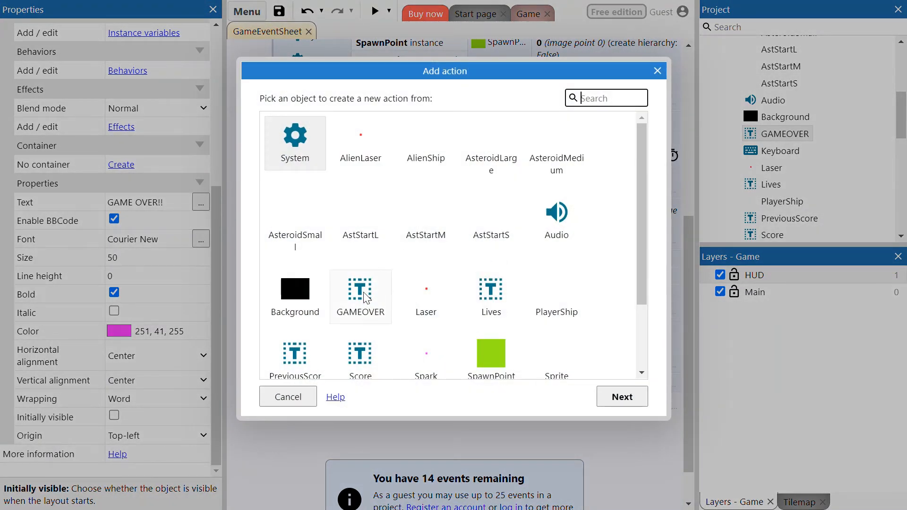
click(360, 295)
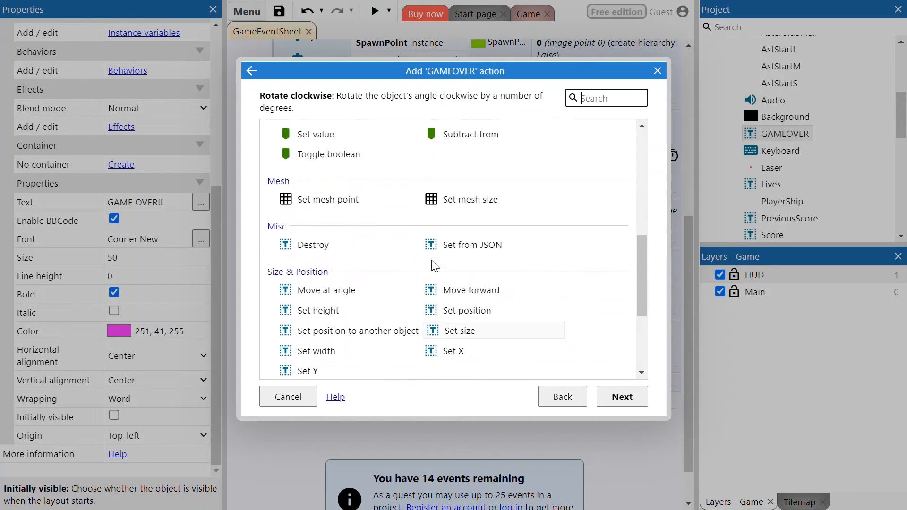
scroll(up, 3)
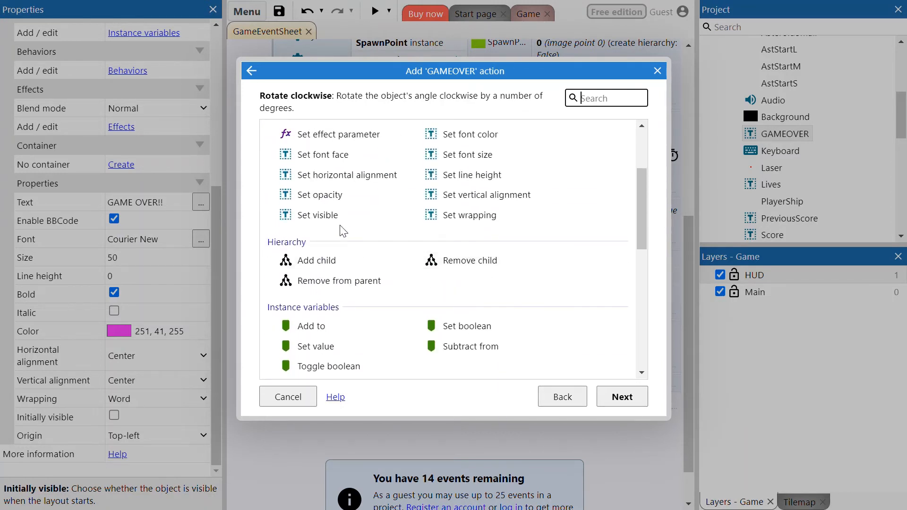
scroll(up, 3)
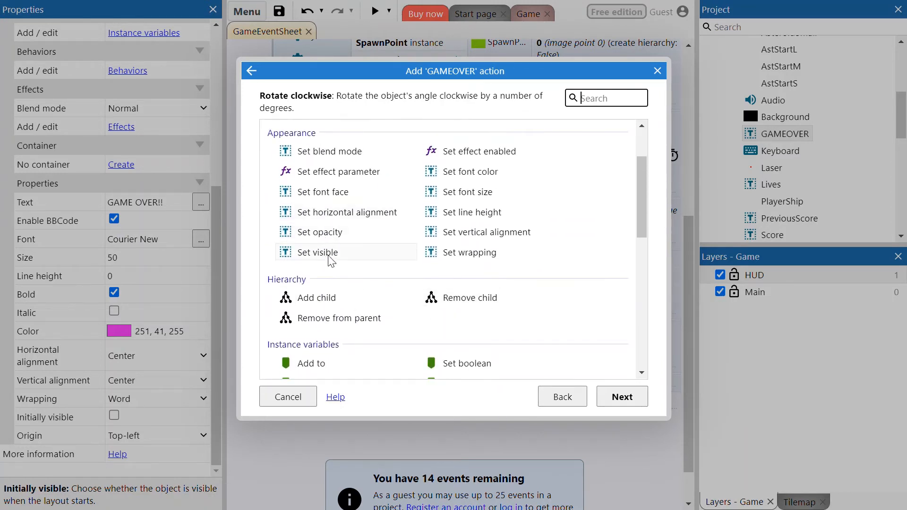
click(318, 252)
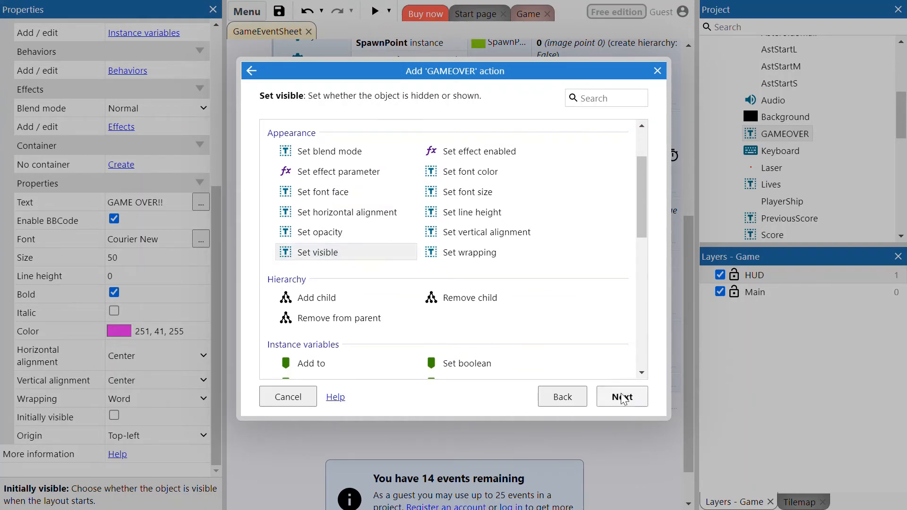
click(622, 397)
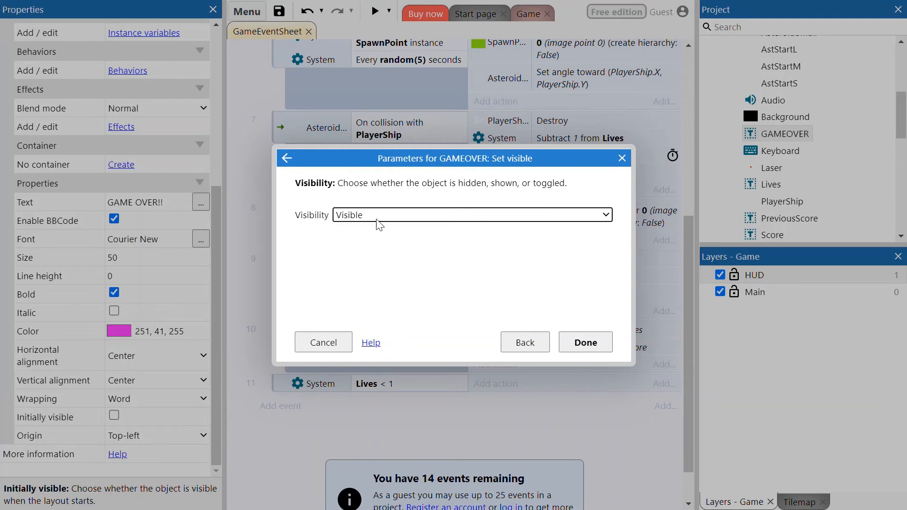
mouse_move(363, 231)
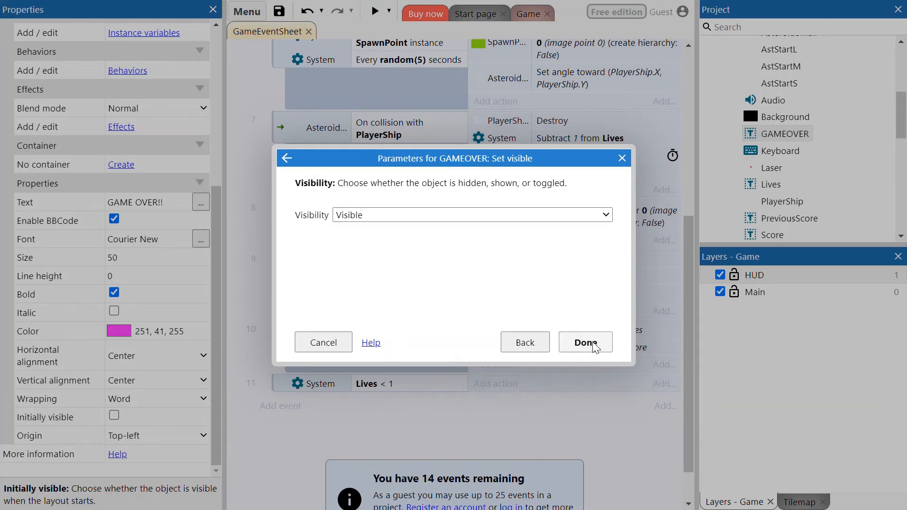
click(585, 342)
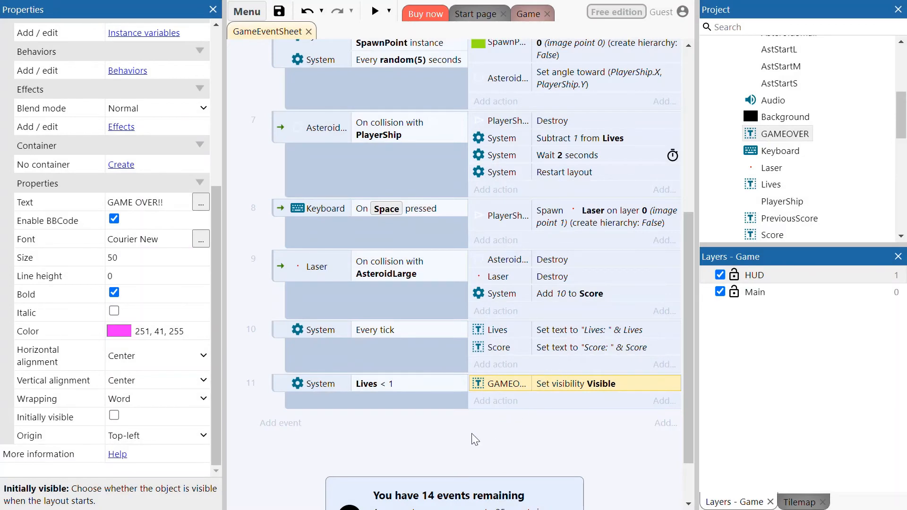
Step: Add a System Wait action of 5 seconds as event 11's second action
scroll(down, 3)
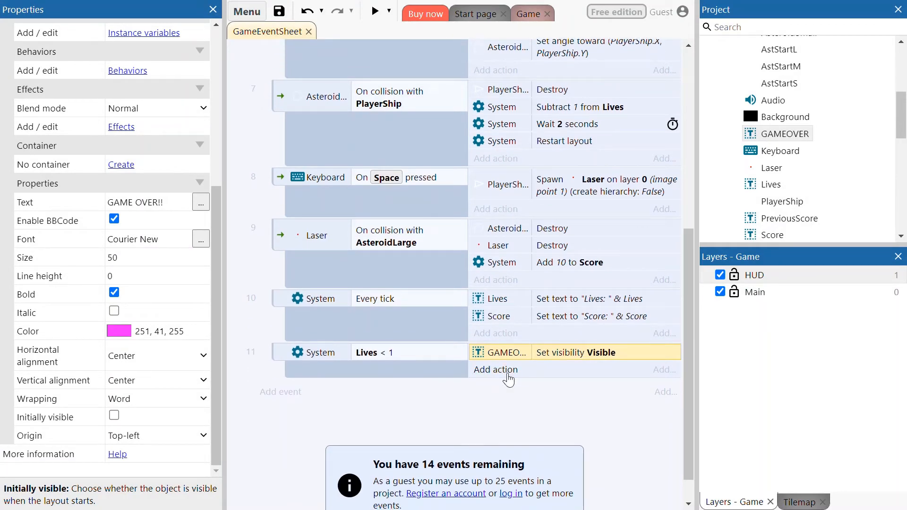
click(495, 369)
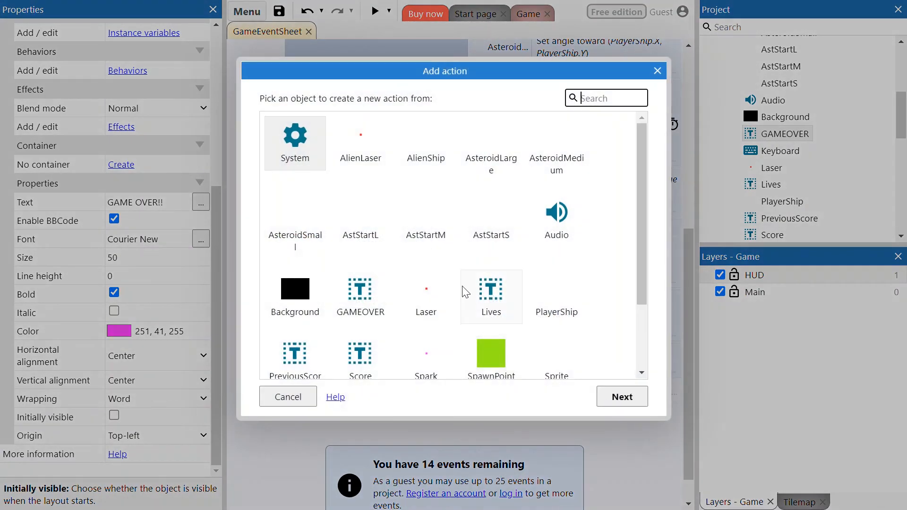
mouse_move(426, 249)
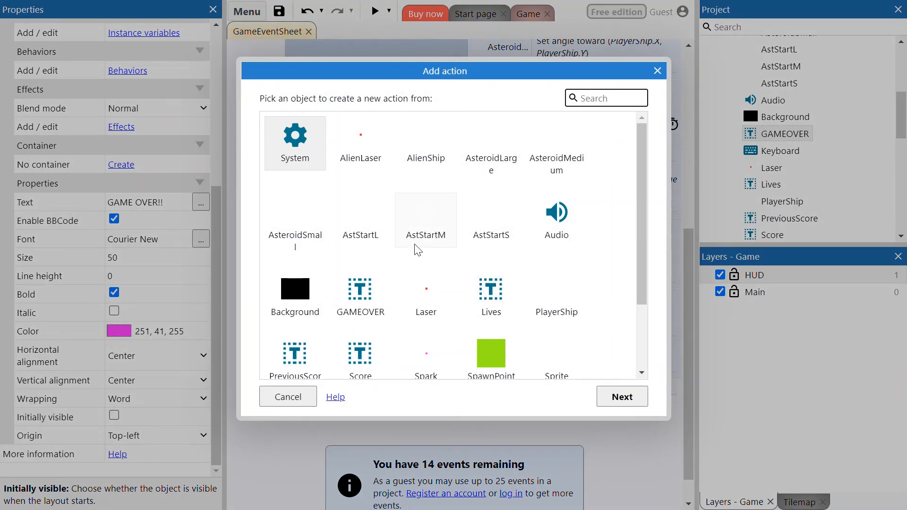
mouse_move(295, 142)
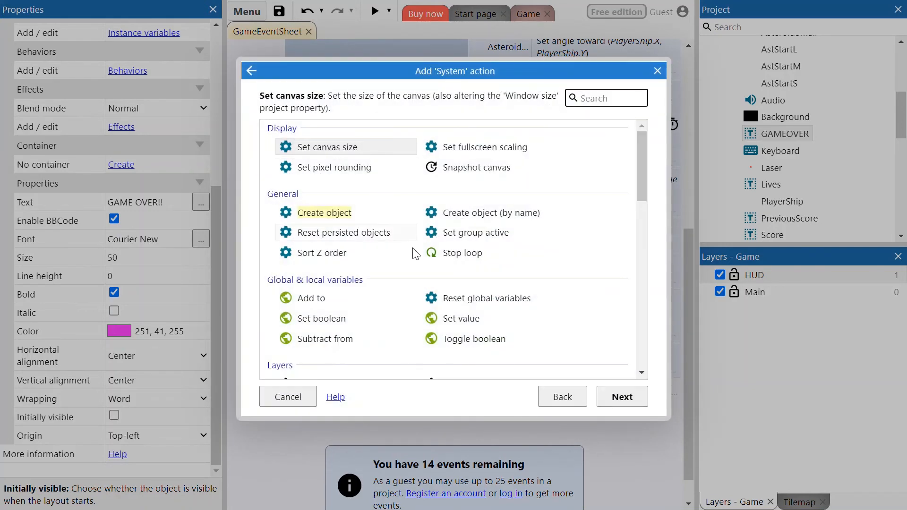
scroll(down, 3)
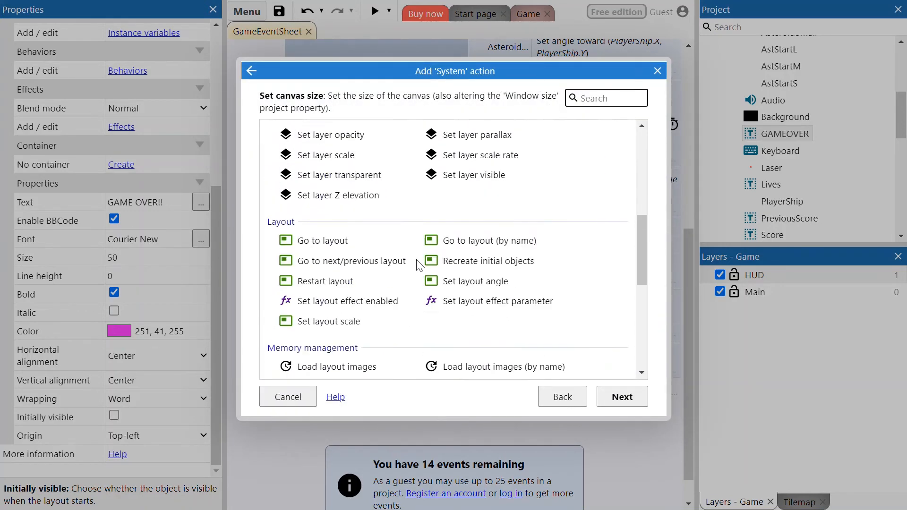
scroll(down, 3)
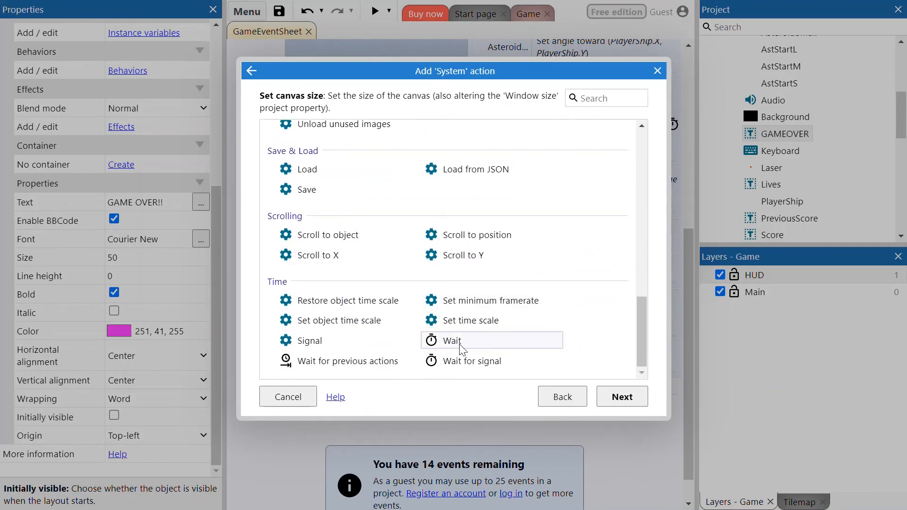
click(450, 340)
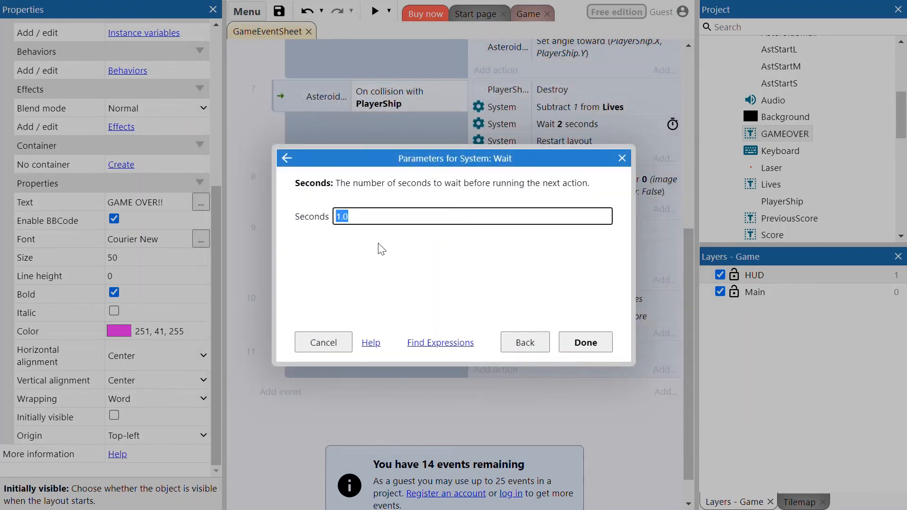
text(5)
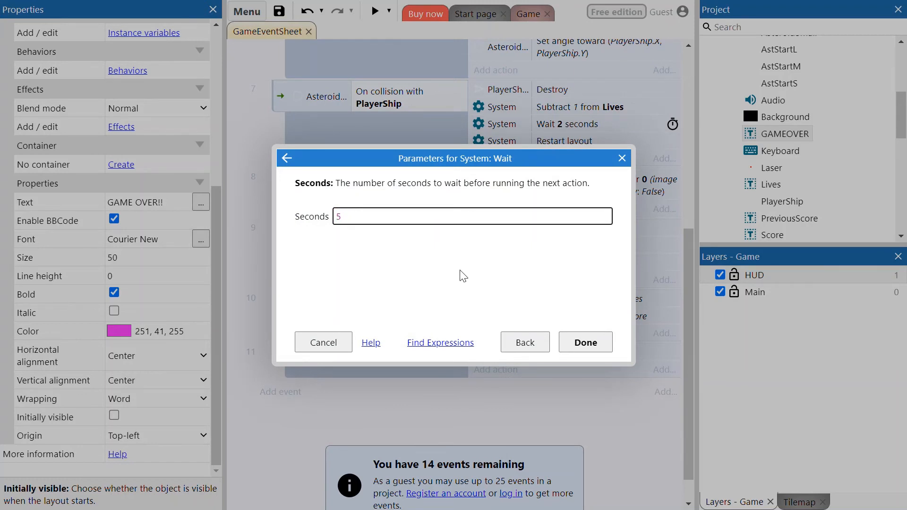
mouse_move(585, 303)
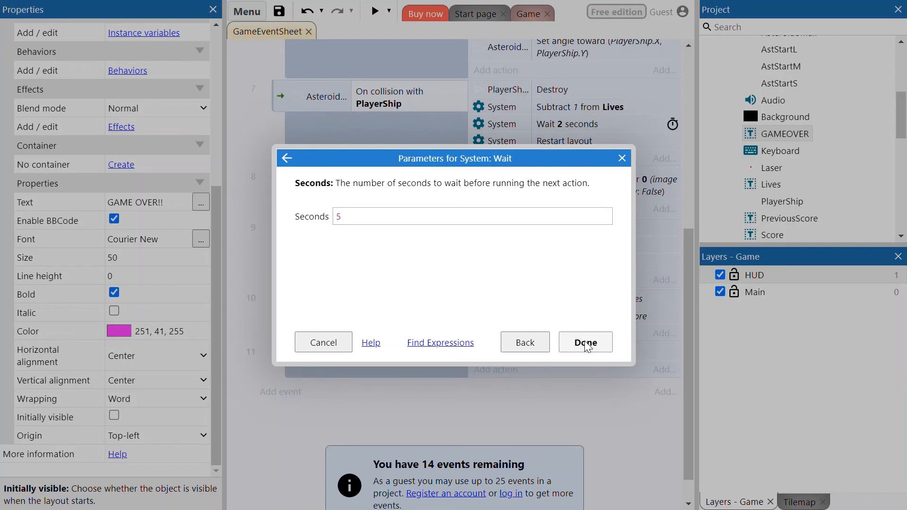
click(584, 342)
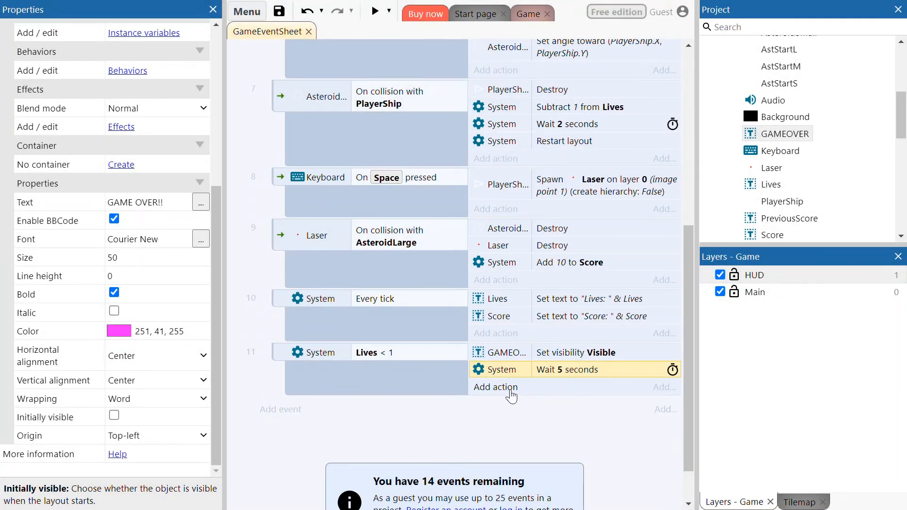
Step: Add a System Reset global variables action as event 11's third action
click(495, 387)
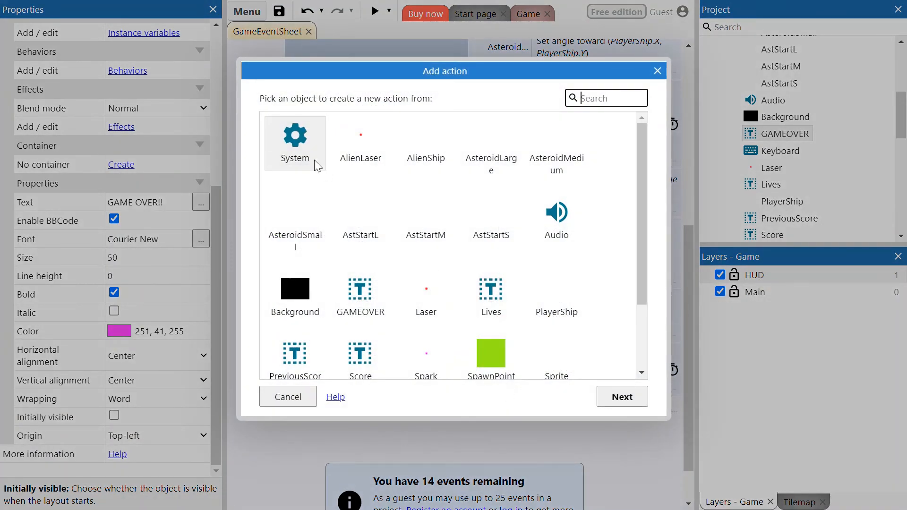
click(294, 143)
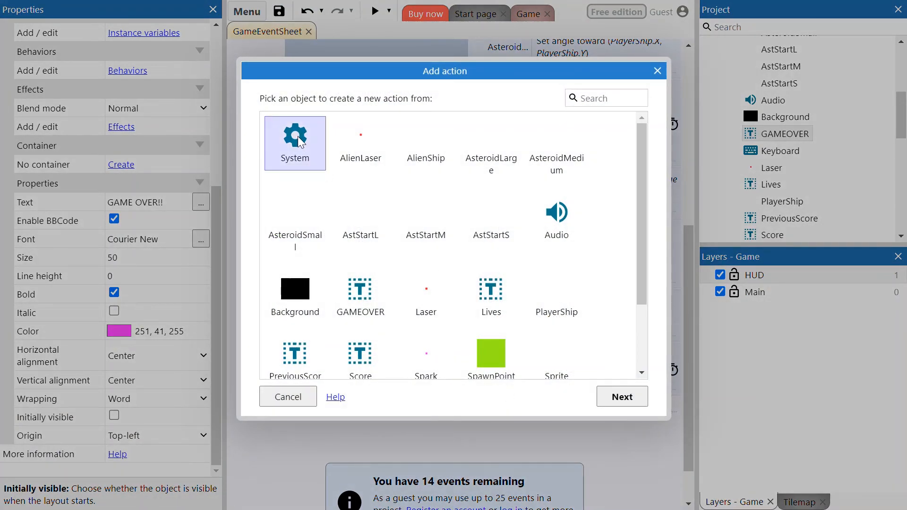
double_click(295, 143)
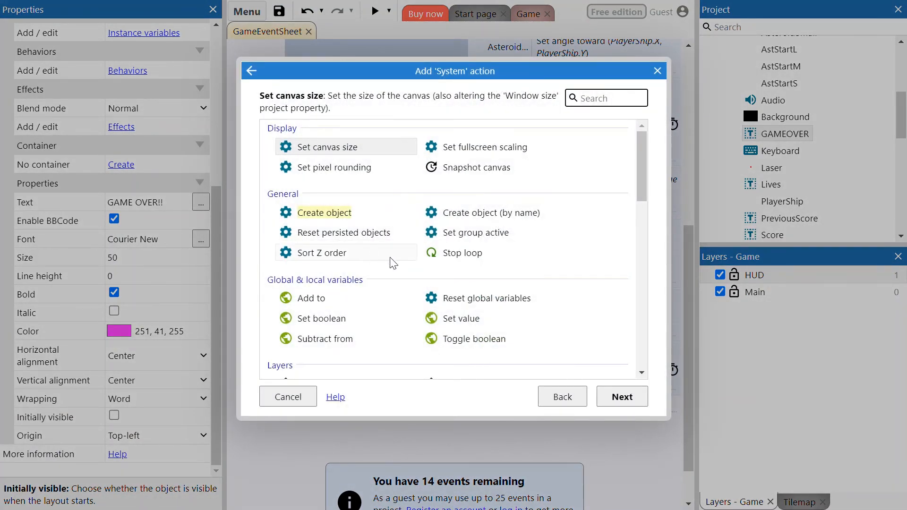
scroll(down, 3)
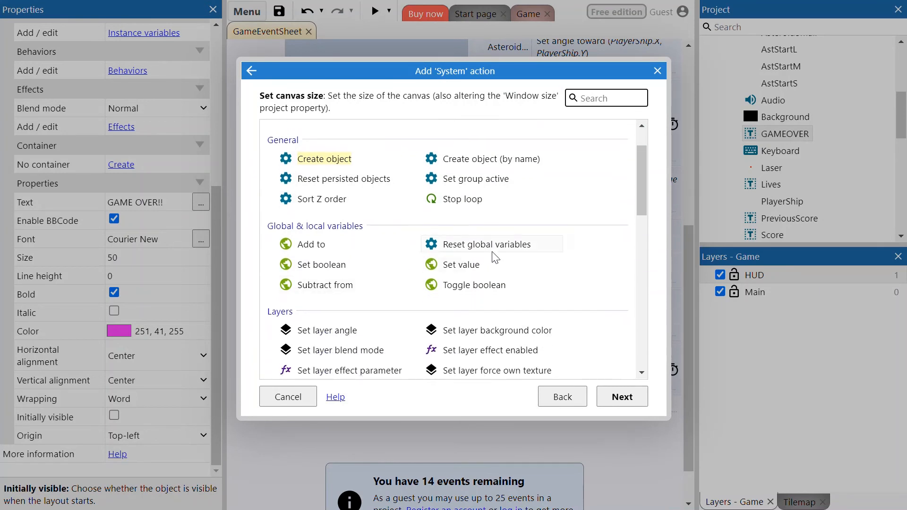
click(606, 98)
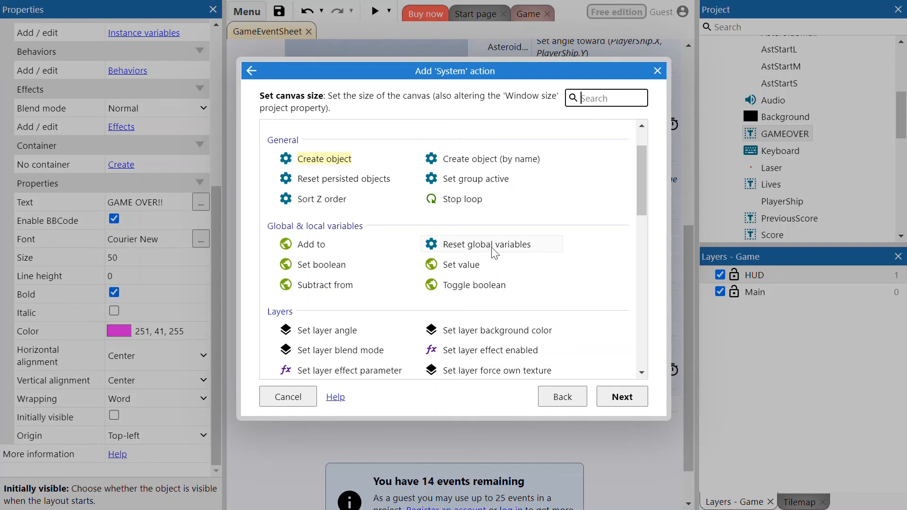
mouse_move(508, 253)
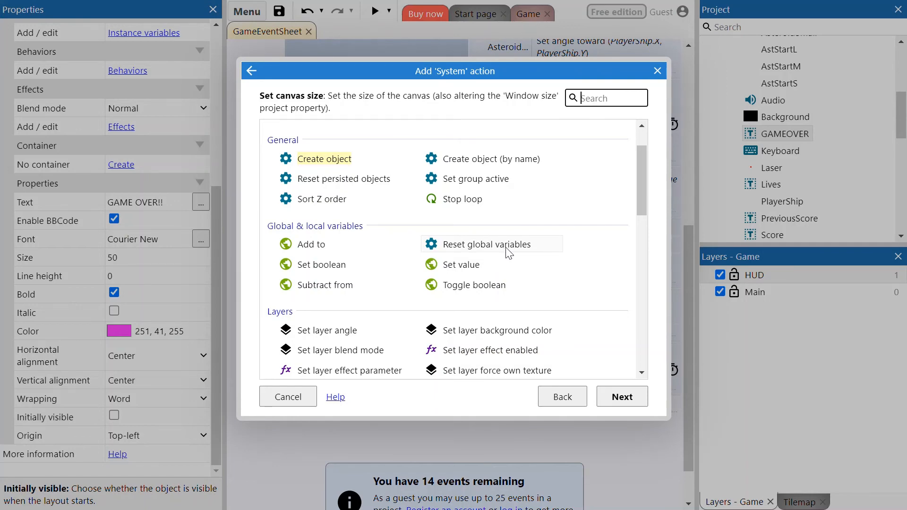
click(492, 244)
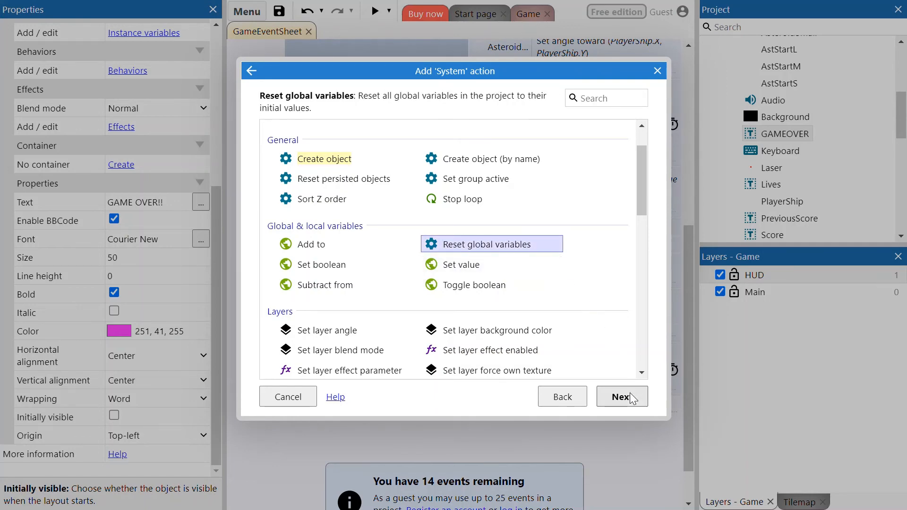
click(621, 397)
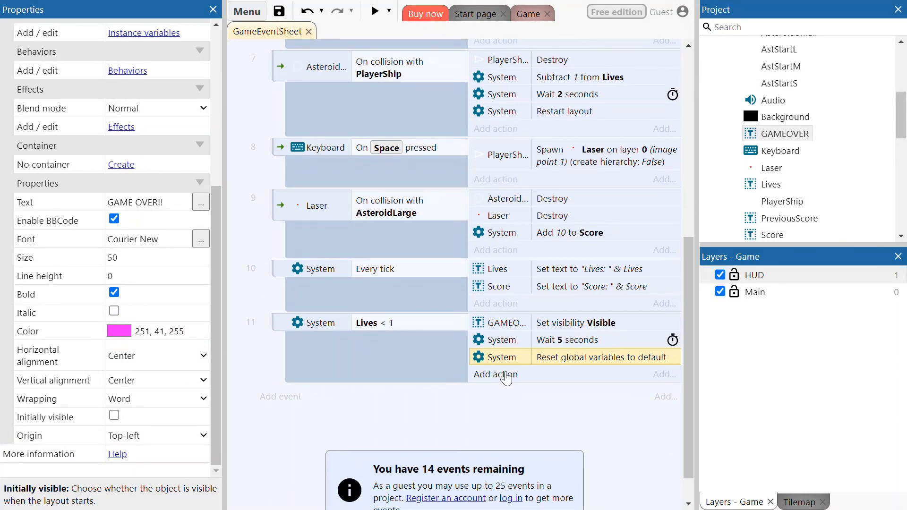
Step: Add a System Restart layout action as event 11's fourth and final action
click(495, 375)
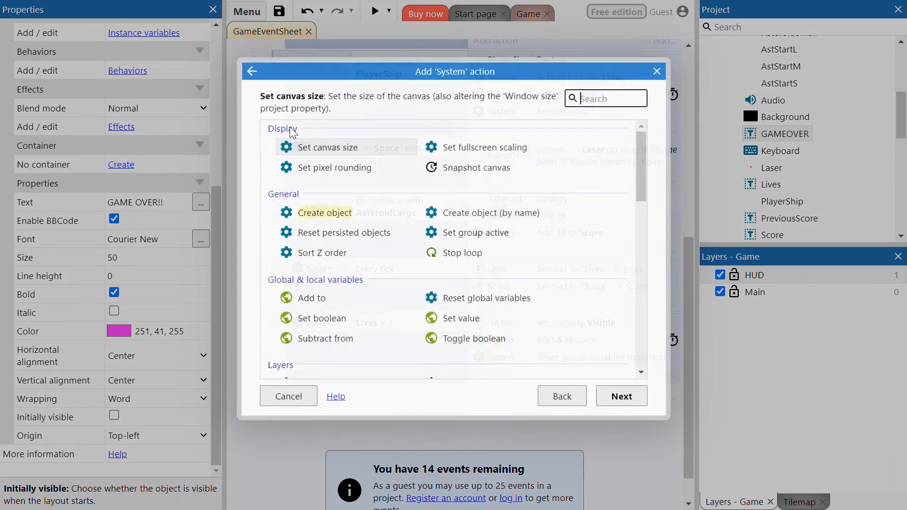
scroll(down, 3)
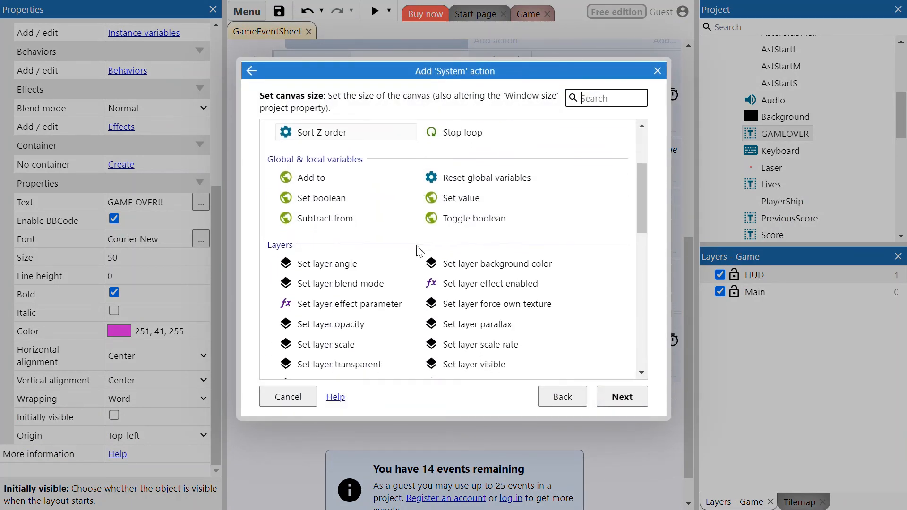
scroll(down, 3)
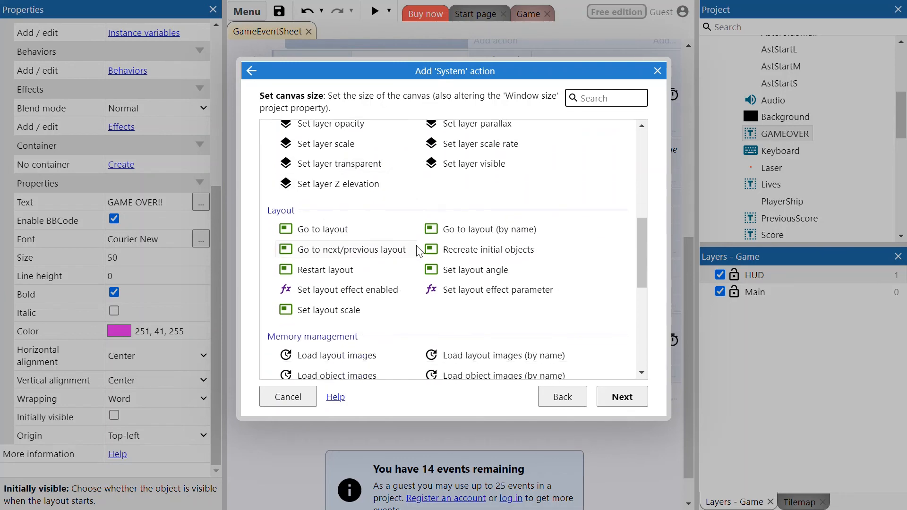
mouse_move(359, 275)
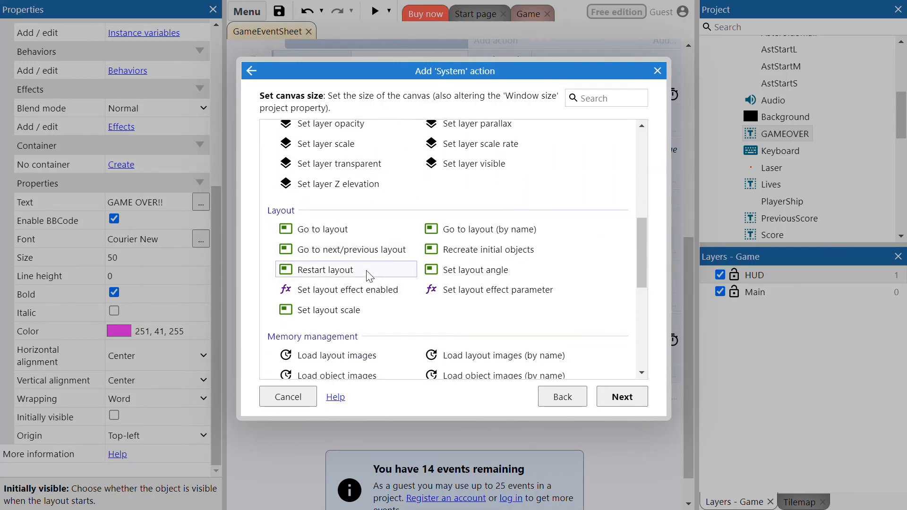
click(326, 270)
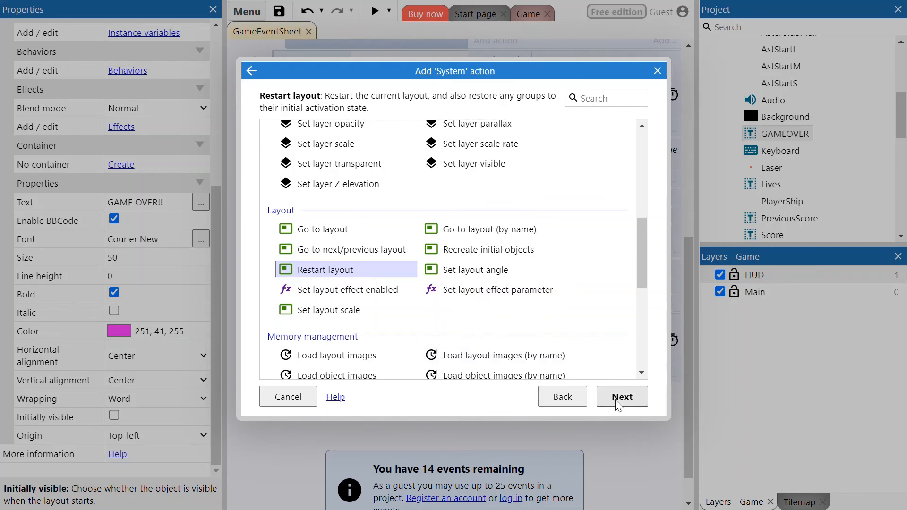
click(621, 397)
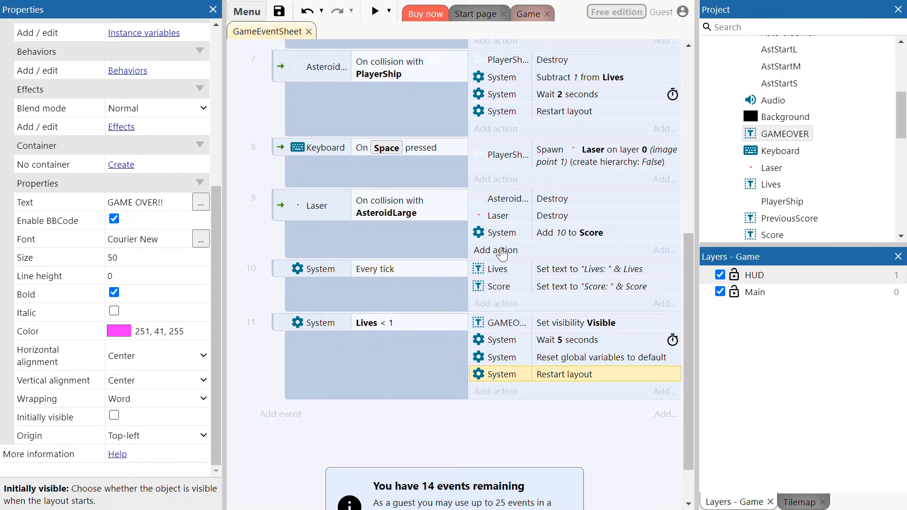
mouse_move(474, 338)
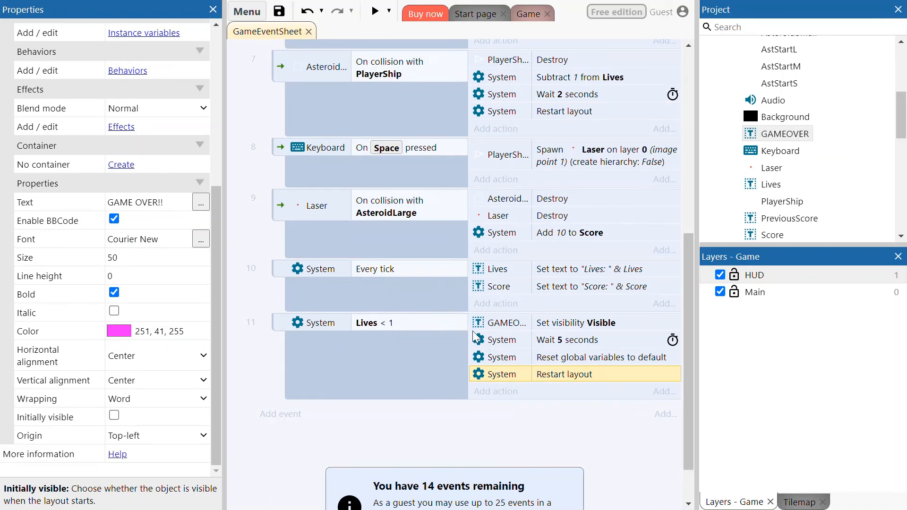
mouse_move(456, 317)
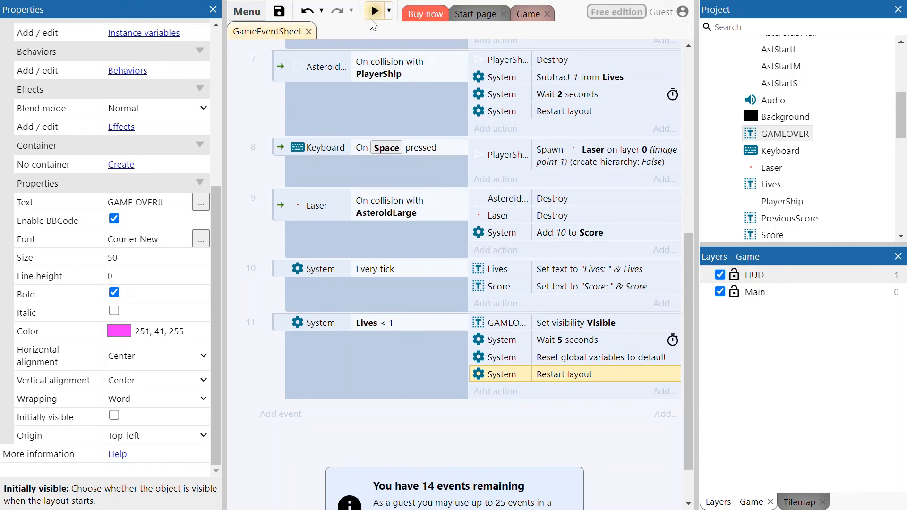
mouse_move(376, 20)
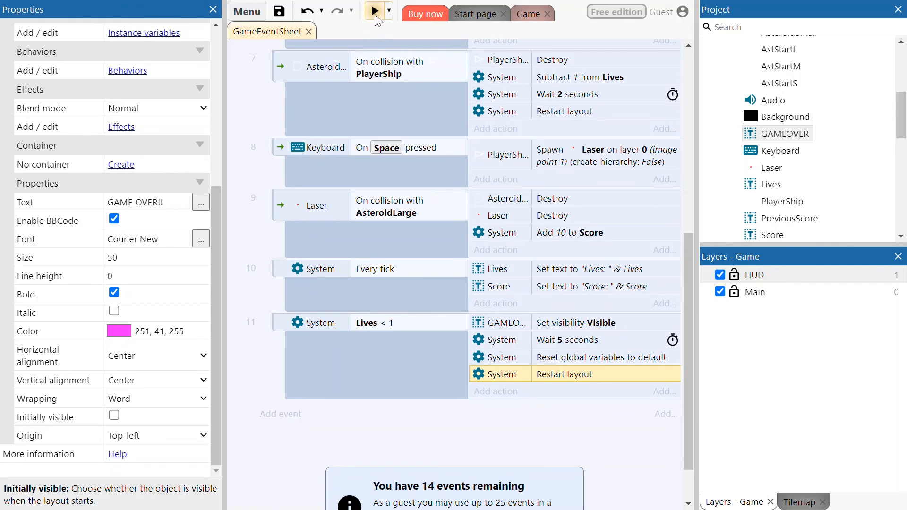
Step: Preview the Asteroids game in Chrome, starting with Score 0 and Lives 3
click(374, 11)
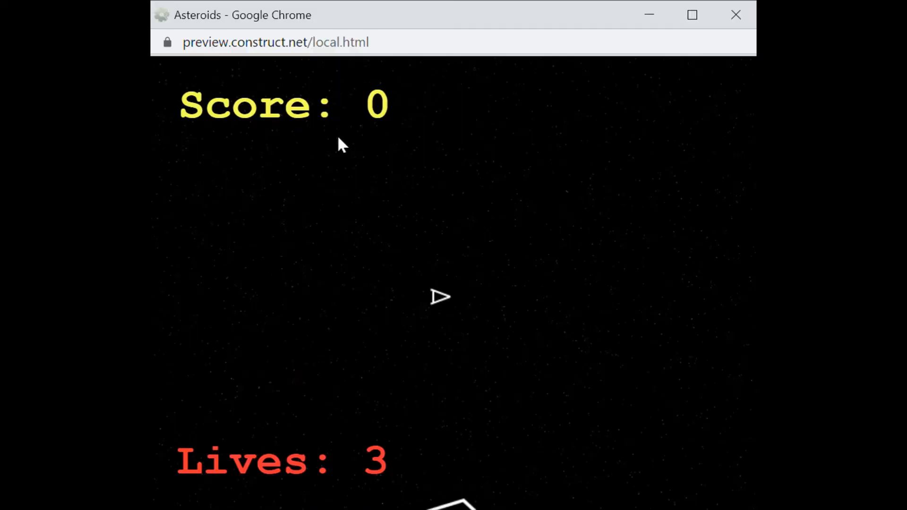